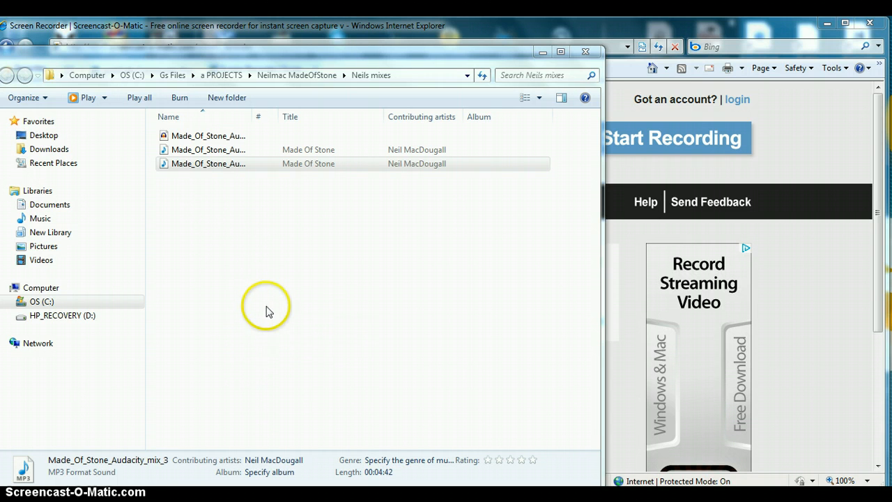
mouse_move(178, 193)
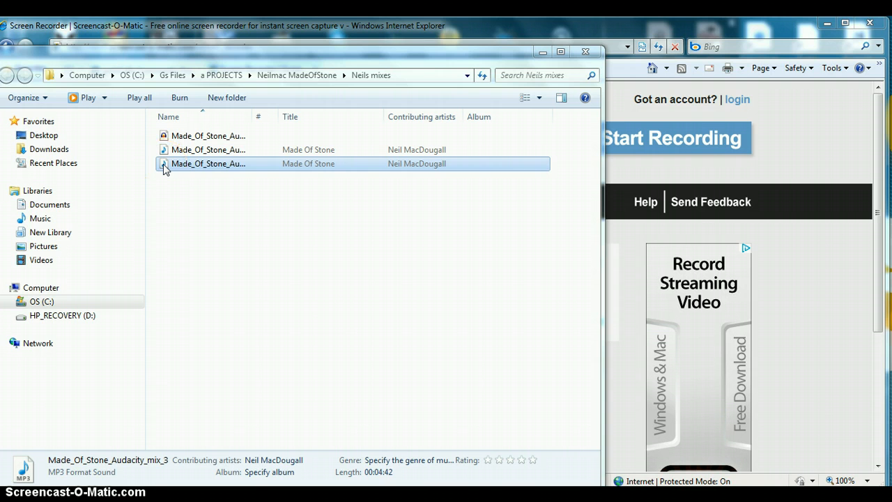
Bring up the Explorer context menu on Made_Of_Stone_Audacity_mix_3 to open it with Audacity
right_click(210, 163)
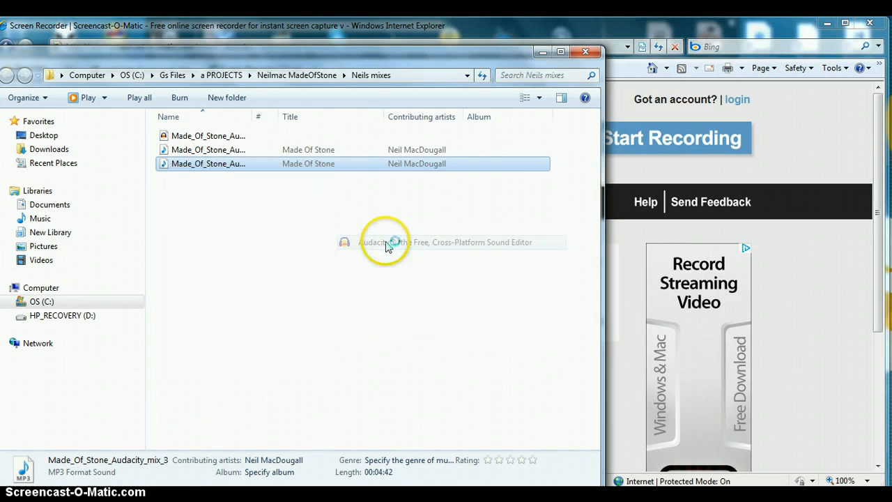
Show Made_Of_Stone_Audacity_mix_3's stereo waveform across the maximised Audacity window
double_click(208, 163)
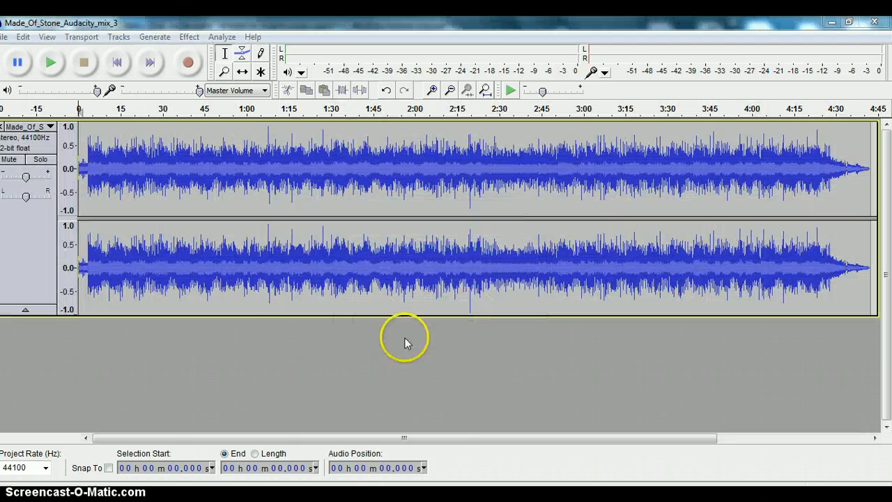
mouse_move(853, 180)
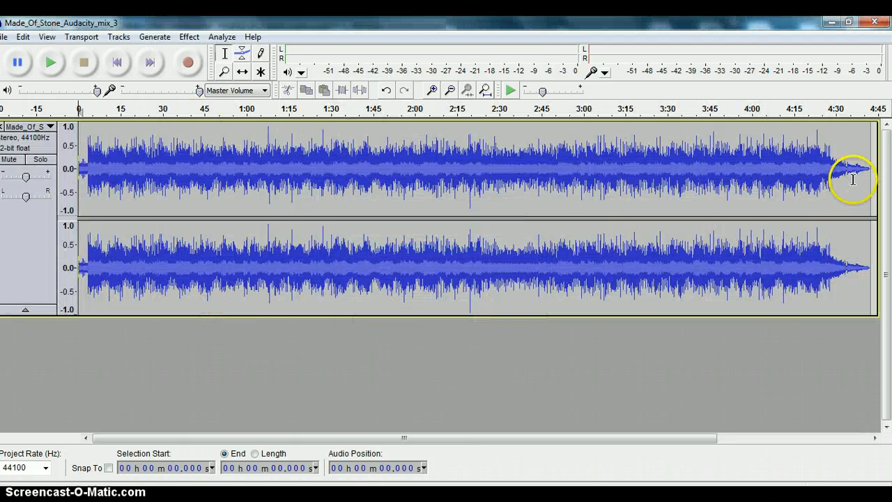
mouse_move(471, 138)
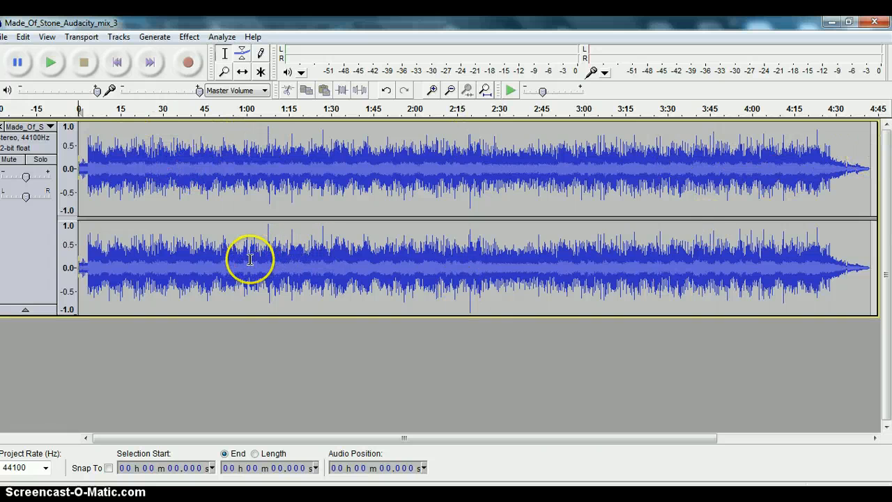
mouse_move(276, 168)
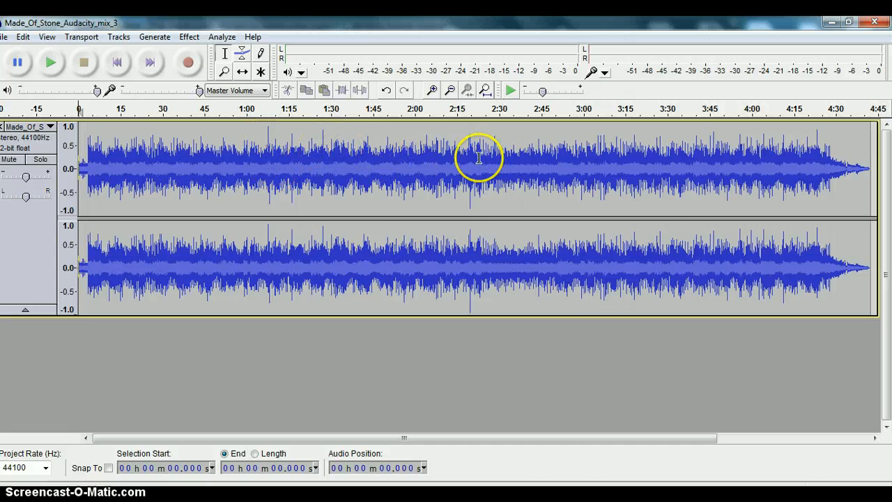
mouse_move(845, 271)
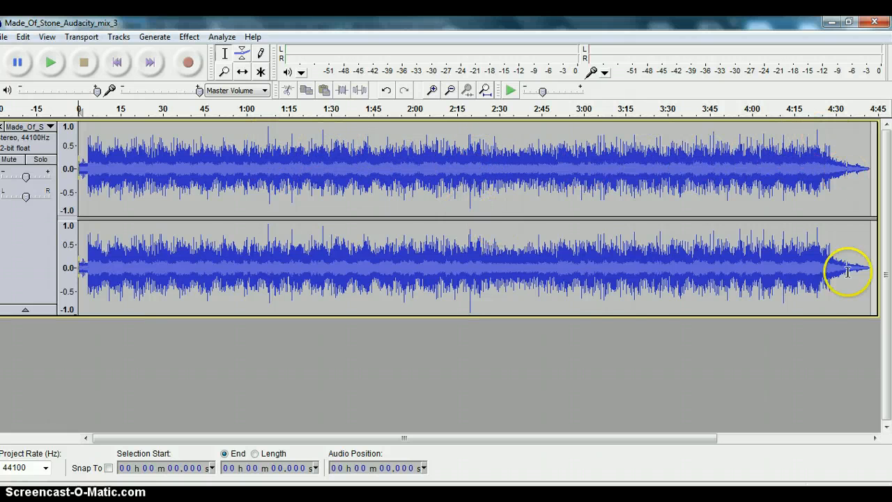
mouse_move(201, 265)
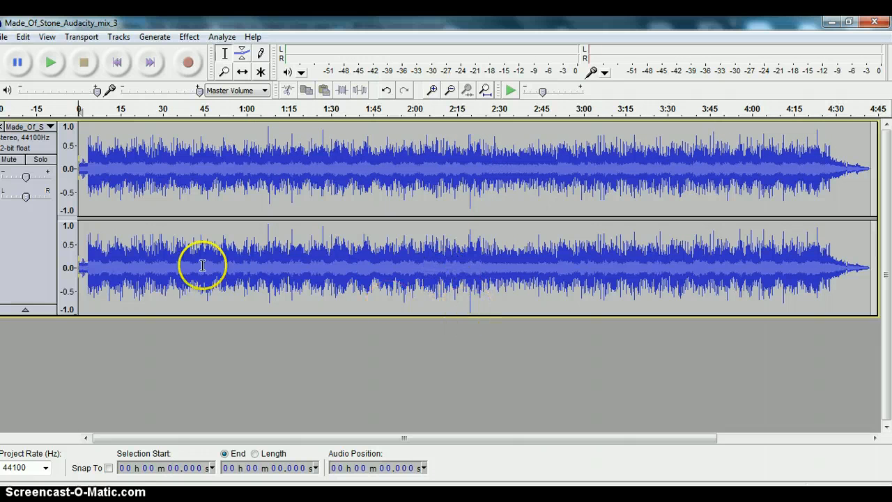
mouse_move(468, 300)
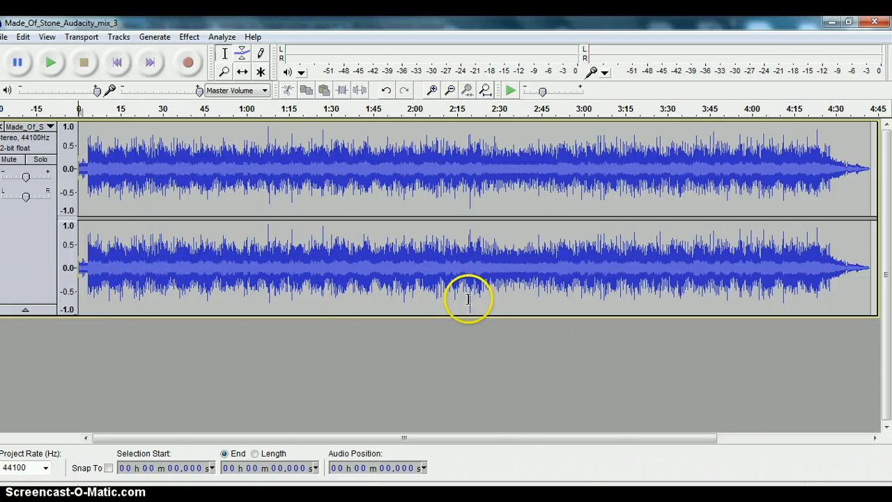
mouse_move(276, 234)
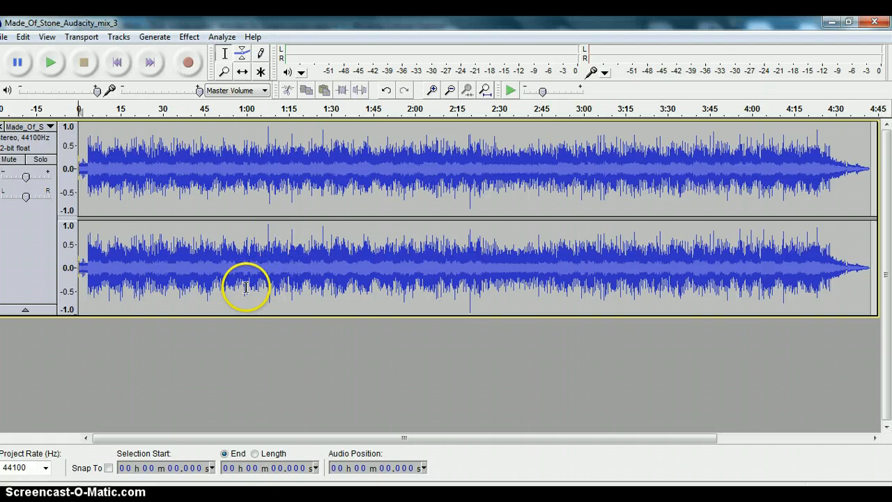
mouse_move(284, 190)
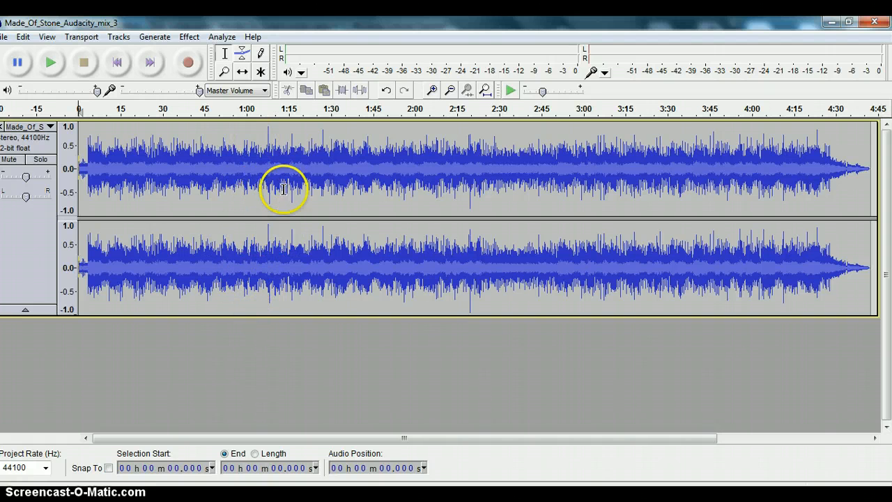
mouse_move(262, 231)
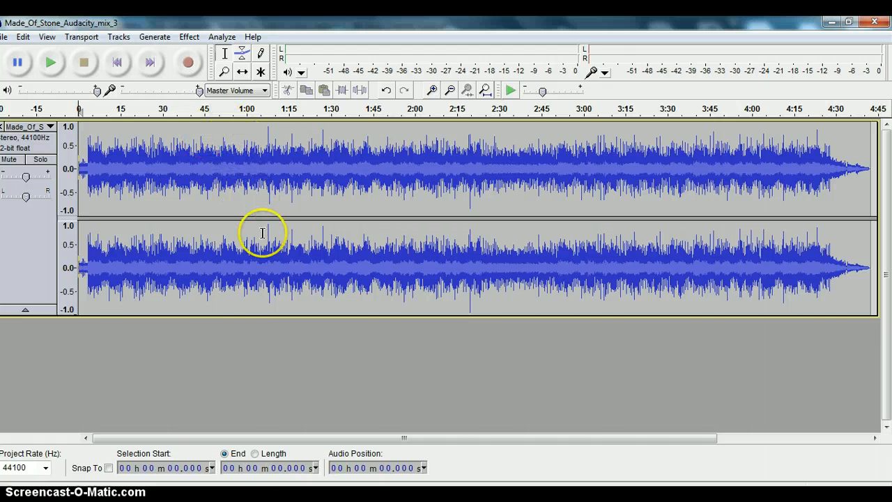
mouse_move(240, 147)
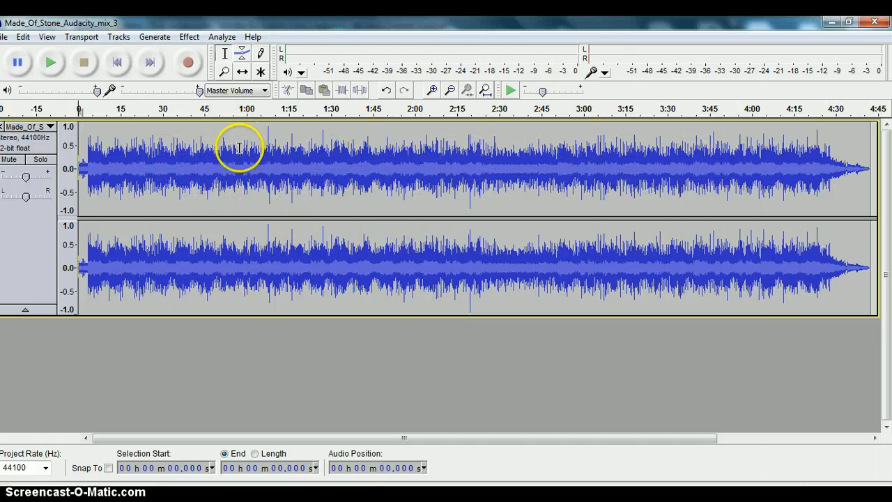
mouse_move(224, 137)
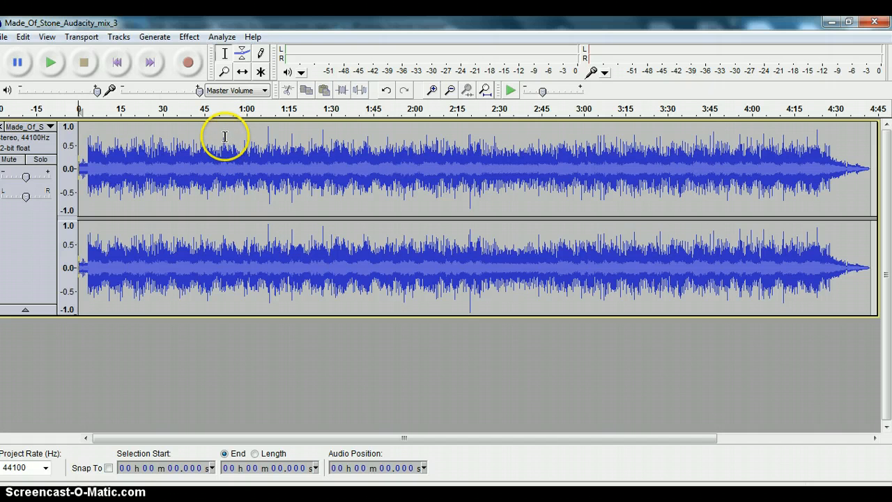
drag(221, 167, 263, 167)
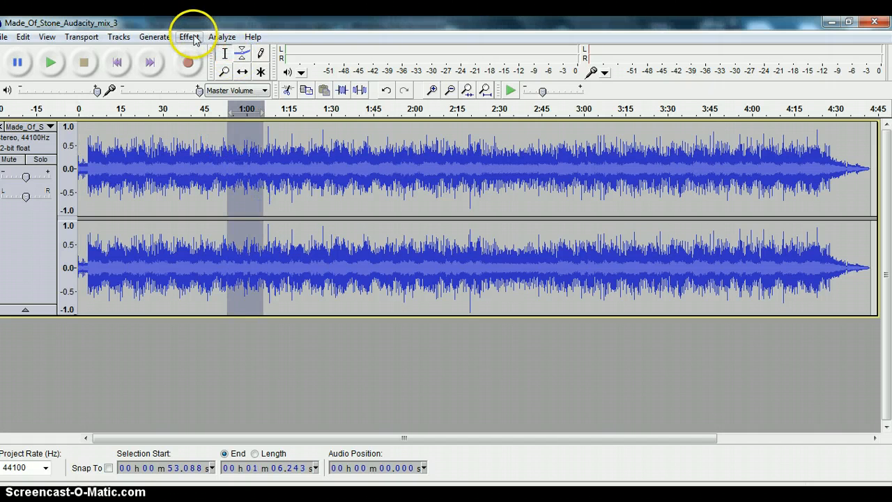
click(188, 36)
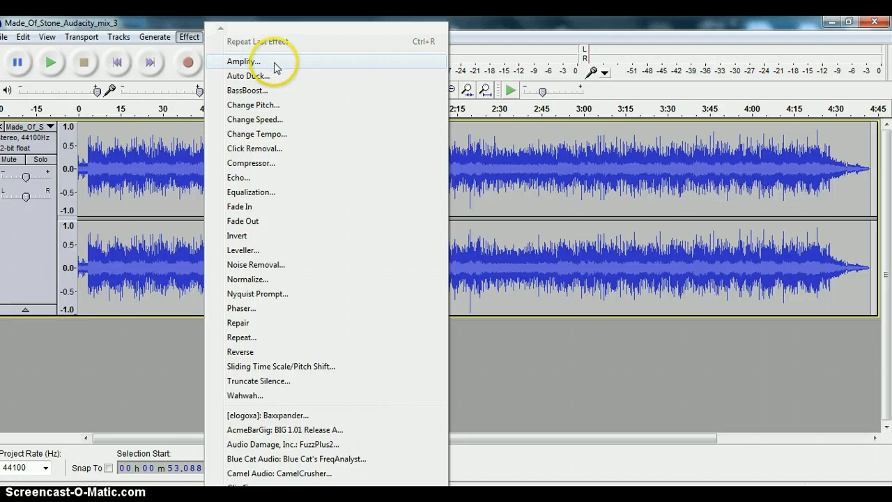
click(243, 62)
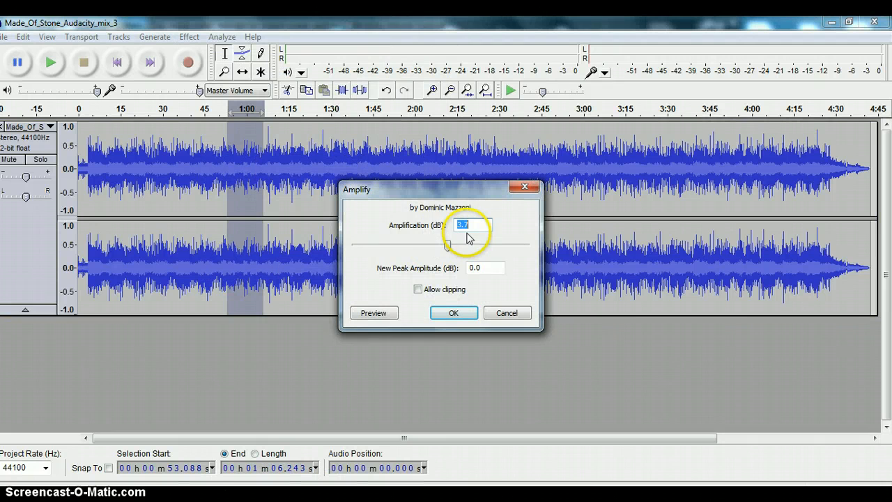
mouse_move(458, 230)
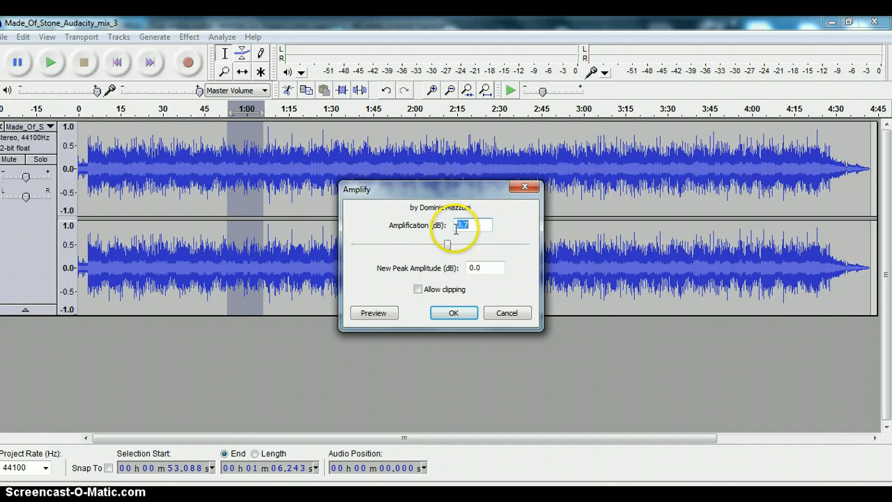
click(507, 312)
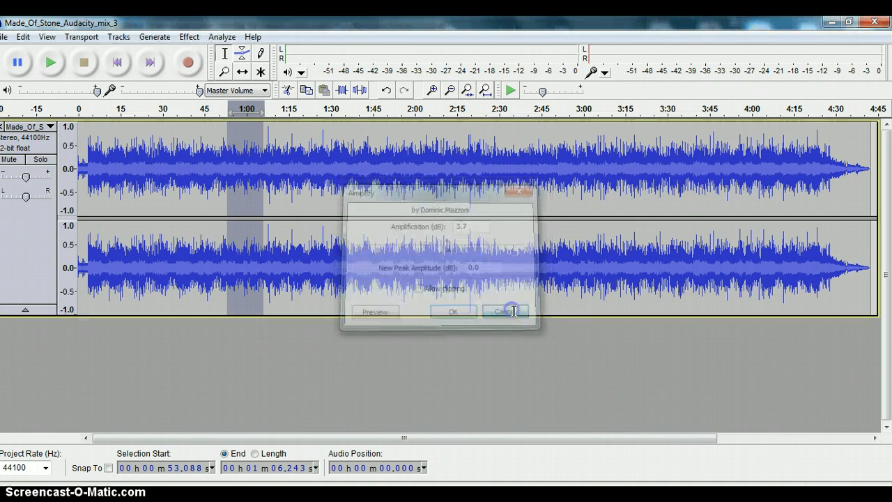
click(505, 311)
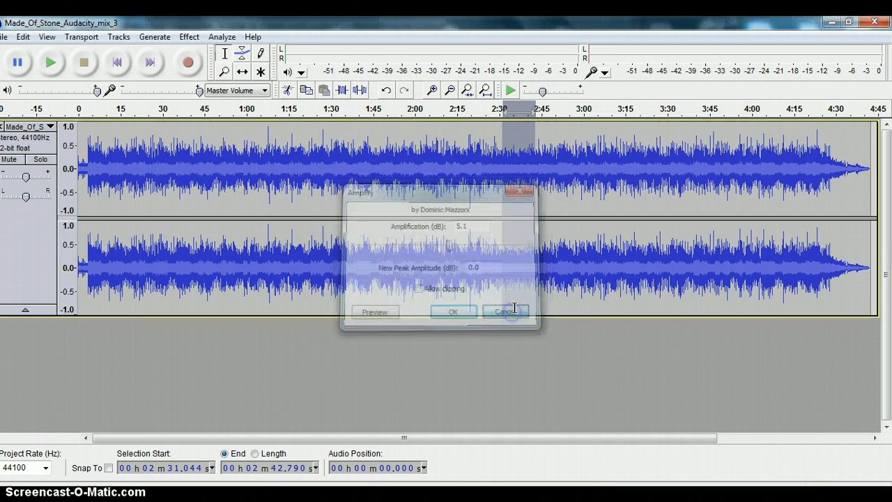
click(451, 311)
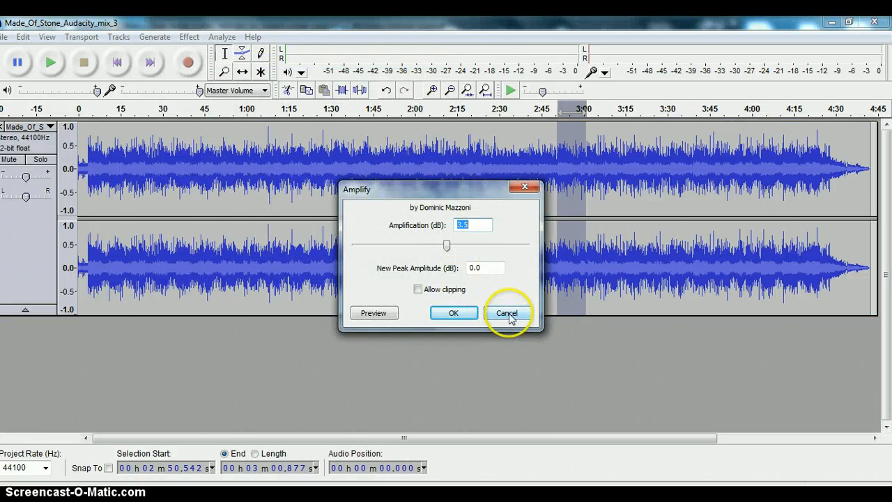
click(508, 312)
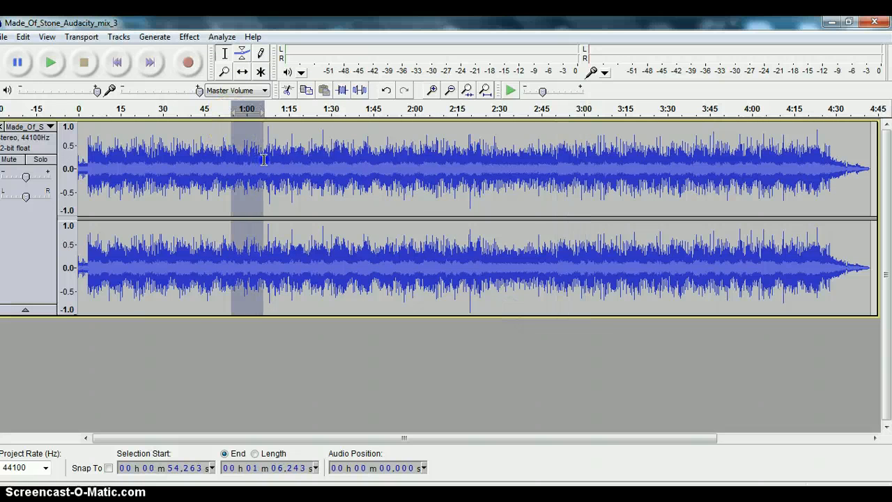
click(188, 36)
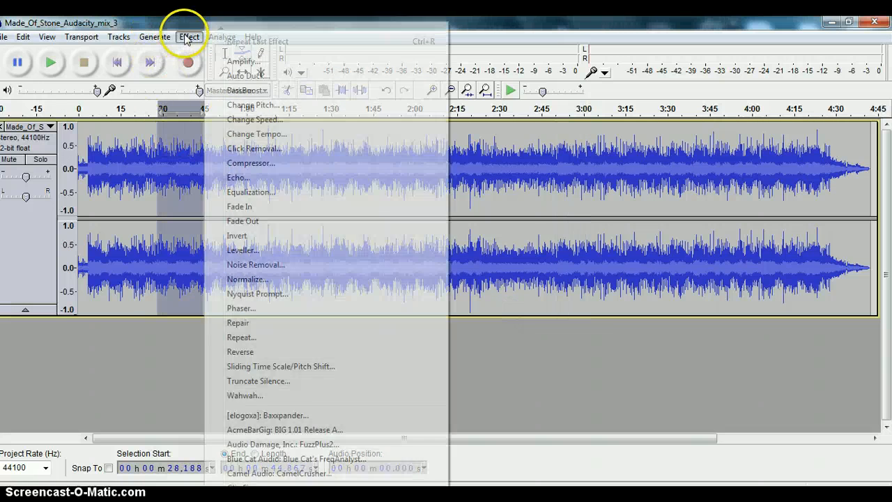
click(243, 62)
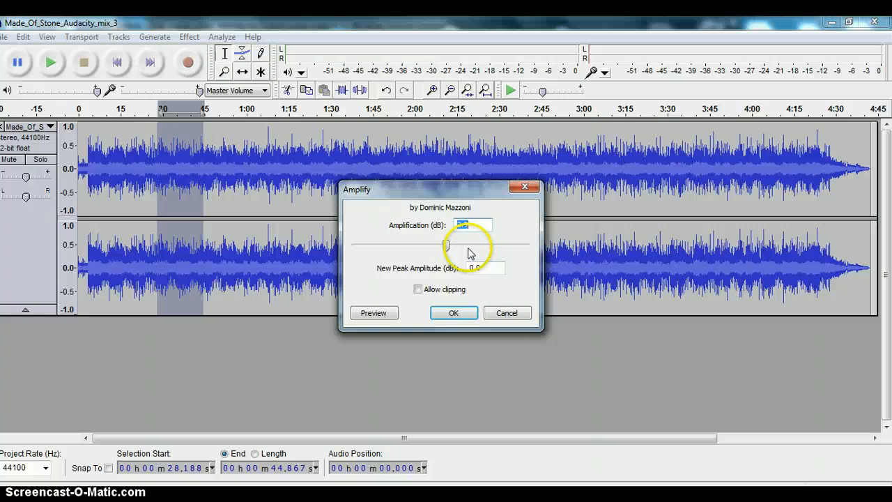
click(455, 312)
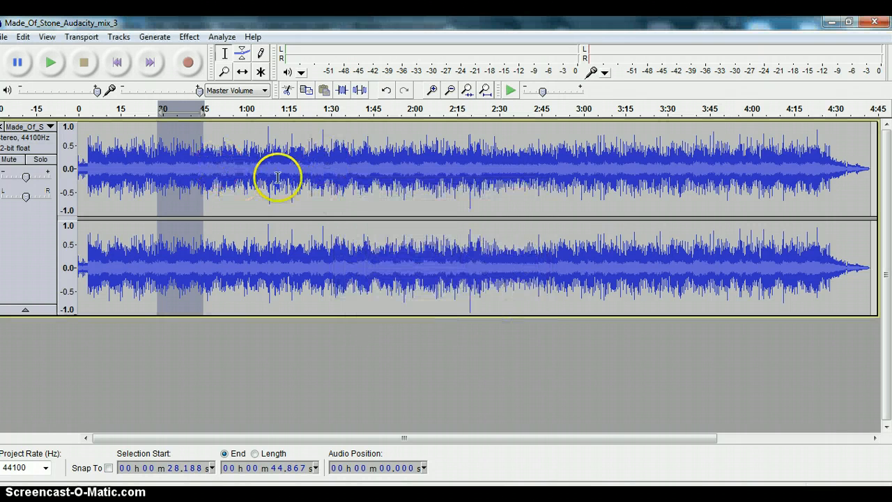
mouse_move(263, 131)
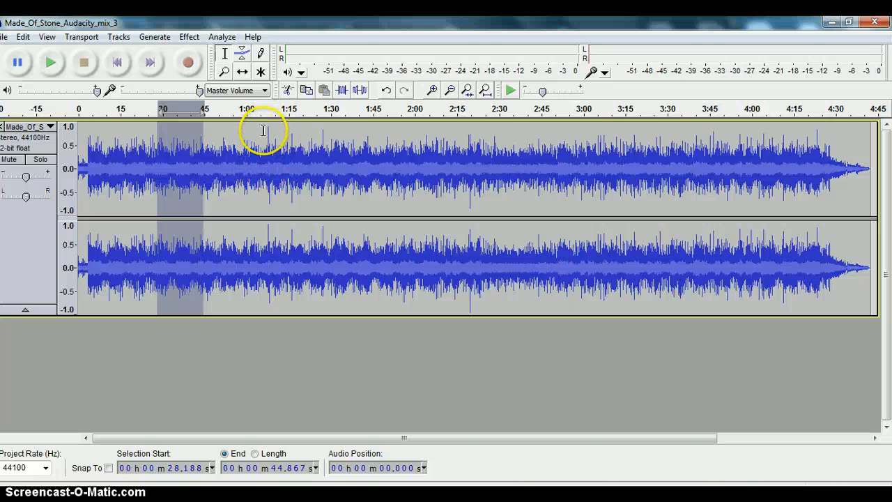
mouse_move(465, 297)
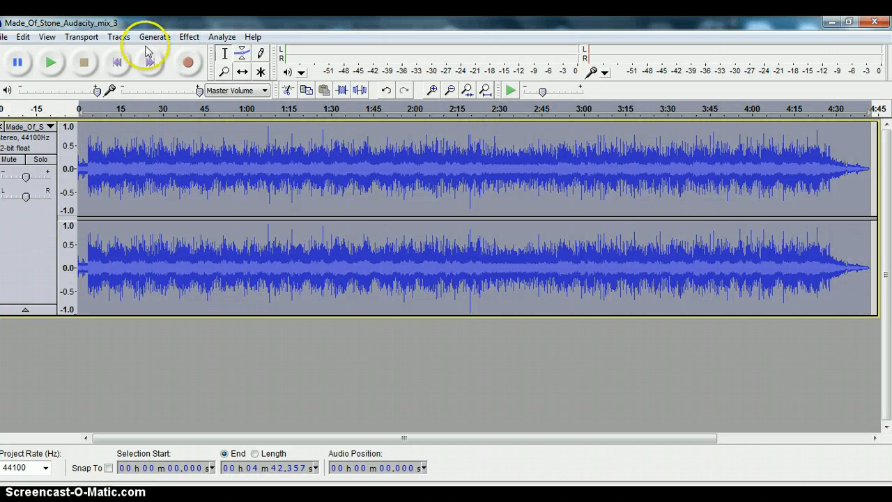
mouse_move(187, 36)
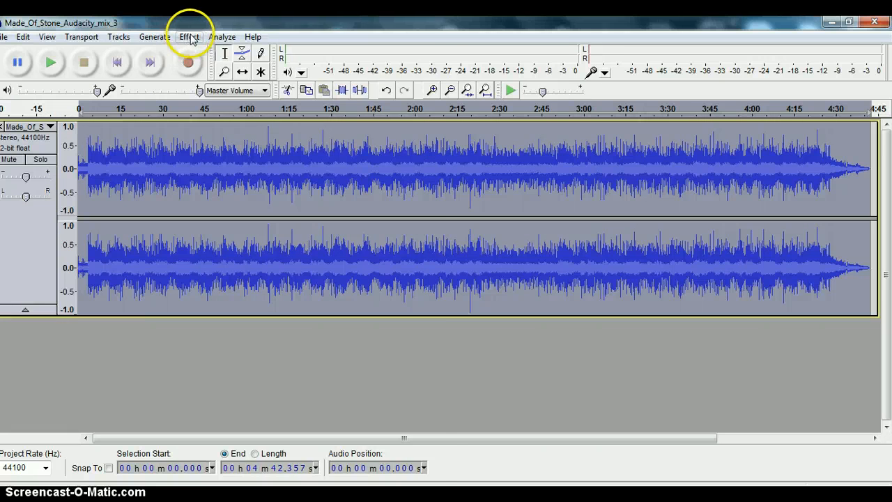
Read the whole mix's 0.3 dB headroom in Amplify and cancel without applying
click(188, 36)
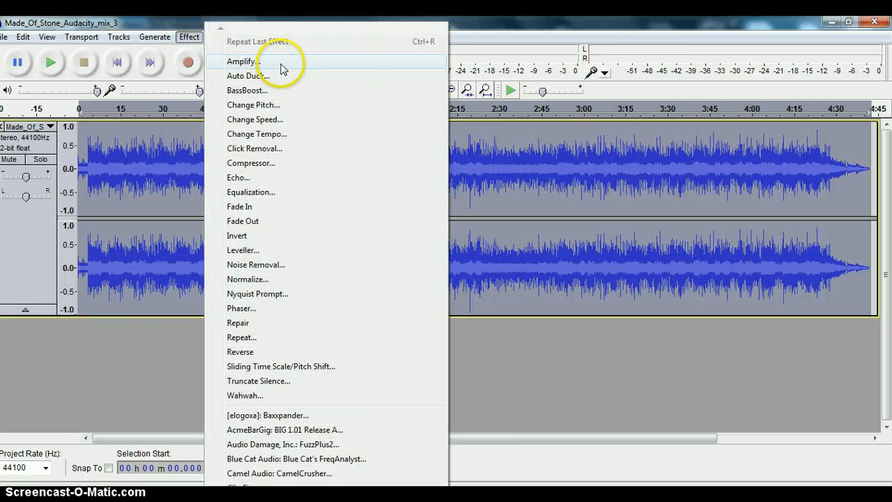
click(240, 61)
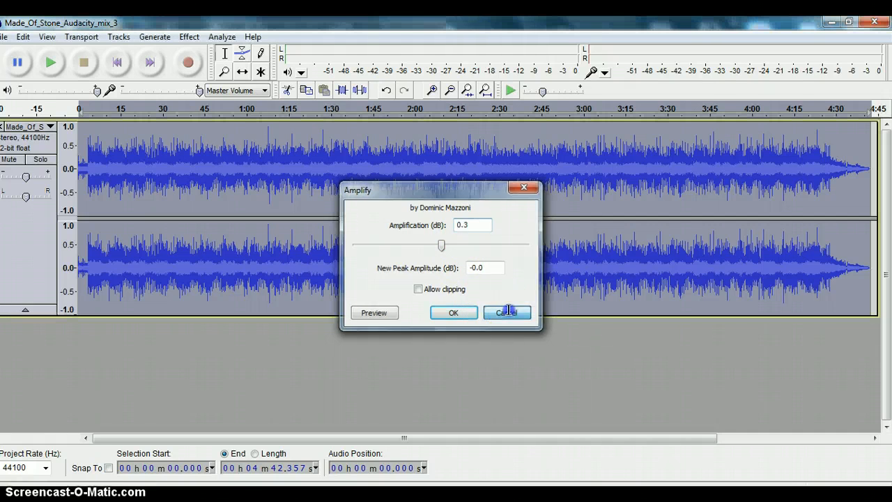
click(508, 312)
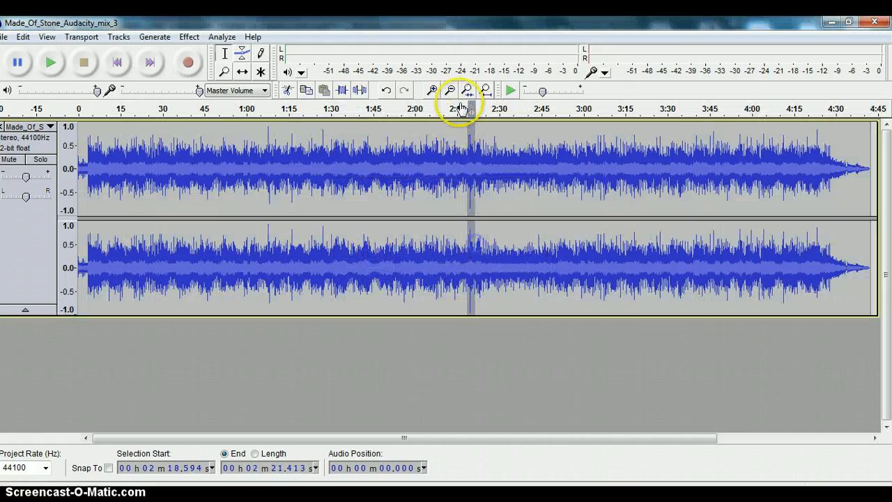
Zoom repeatedly into the loud spike near 2:19.69 until individual waveform cycles show
click(432, 90)
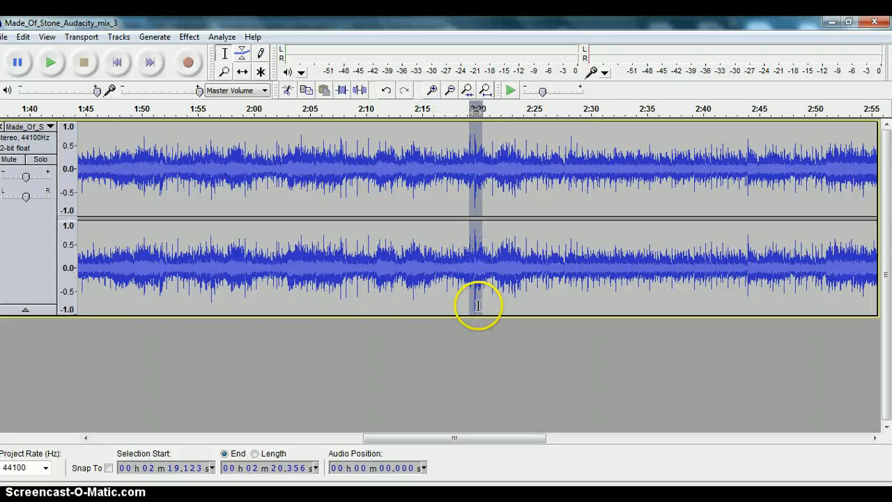
mouse_move(462, 137)
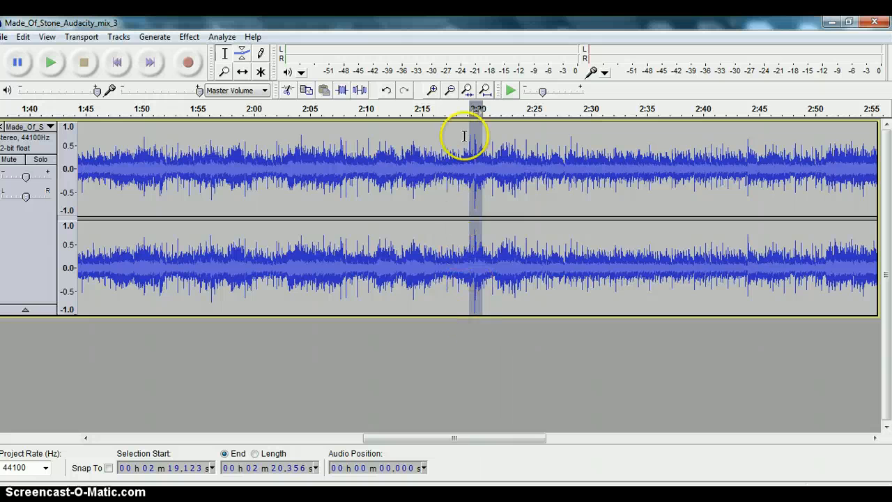
click(431, 90)
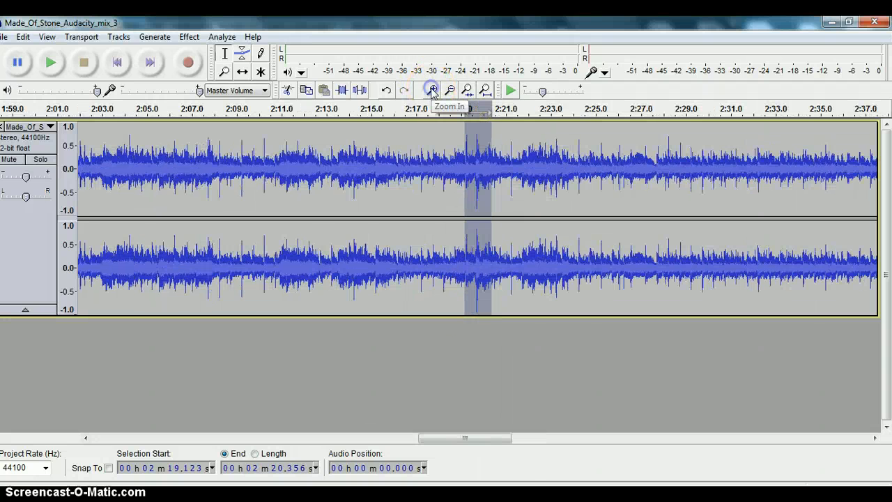
click(433, 89)
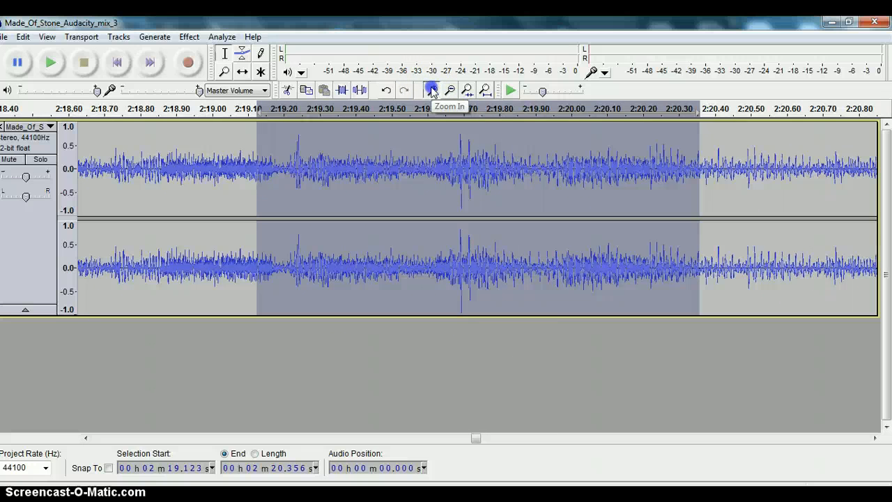
click(431, 90)
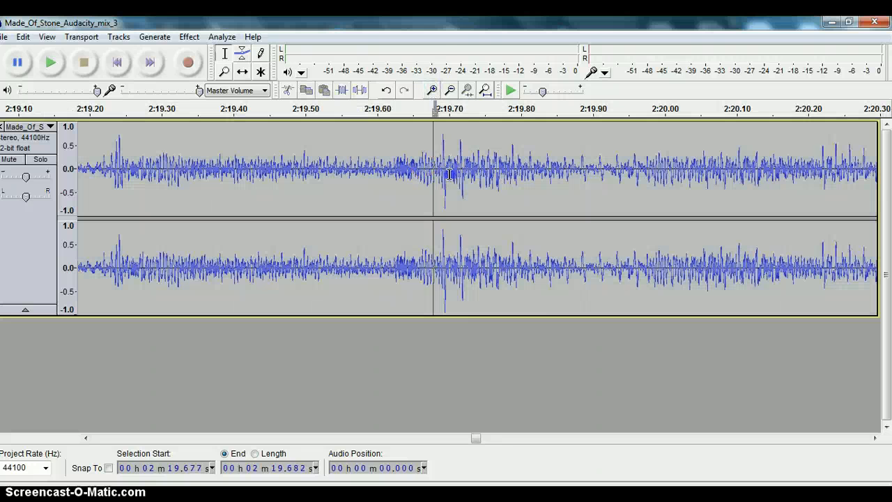
click(430, 89)
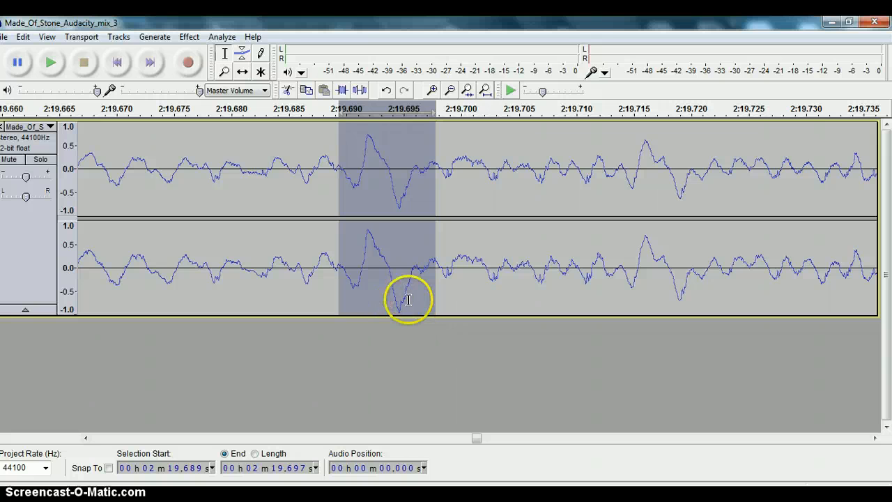
mouse_move(189, 36)
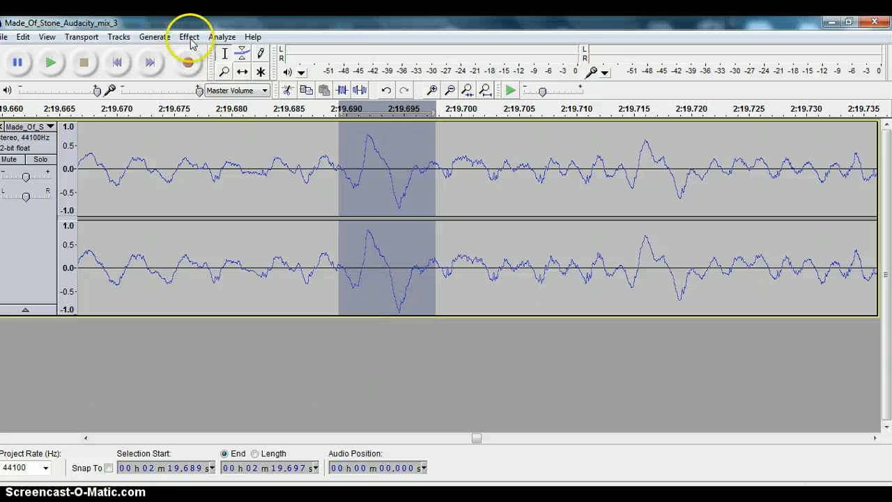
Lower the selected peak near 2:19.69 by -0.8 dB with Amplify
click(188, 36)
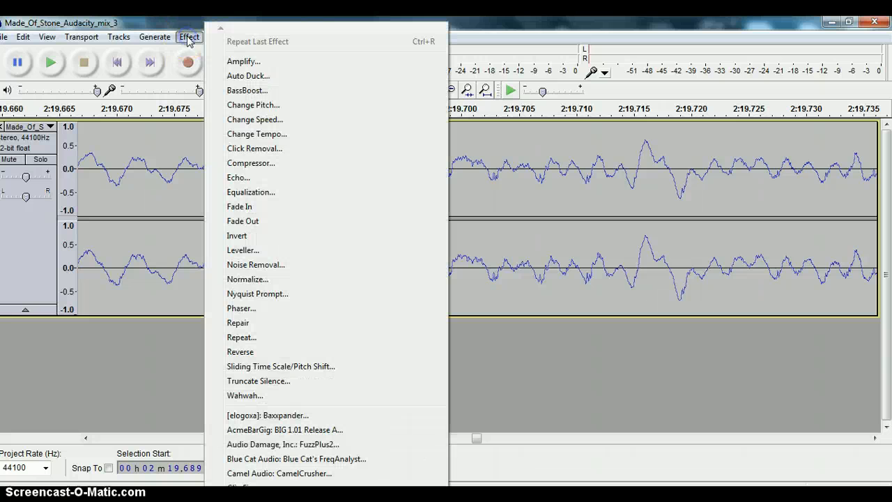
mouse_move(267, 62)
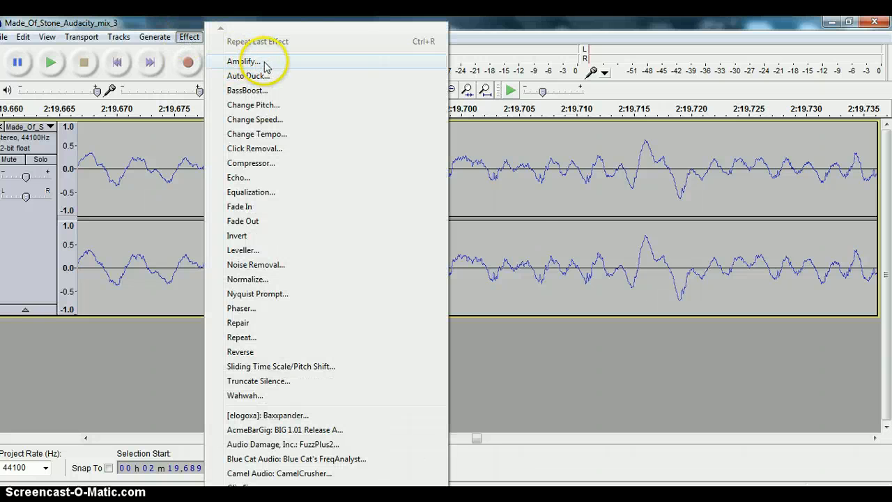
click(244, 61)
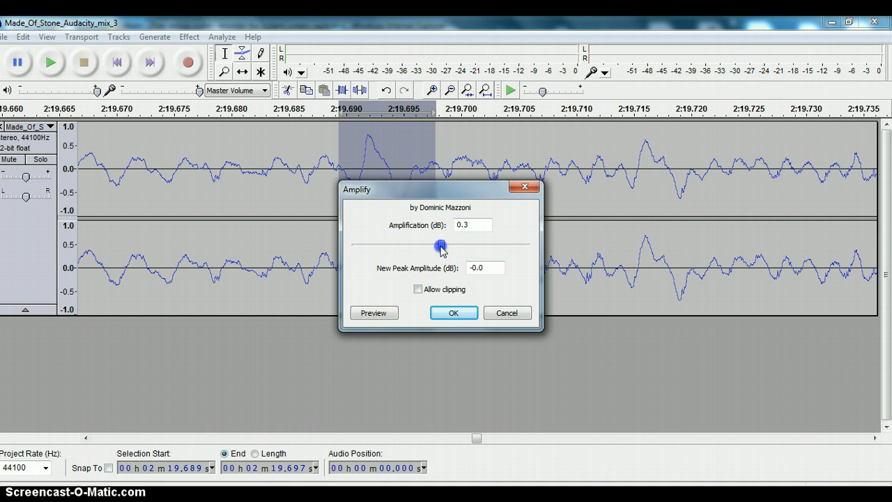
drag(440, 247, 439, 247)
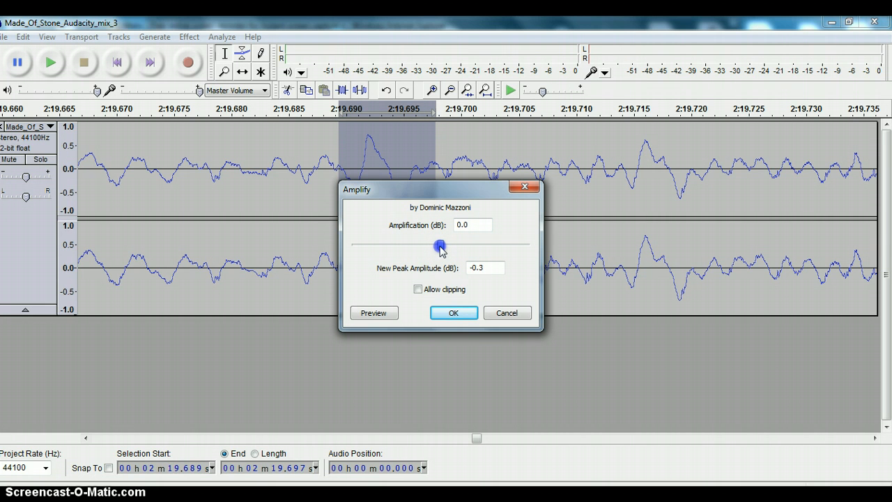
drag(440, 245, 438, 245)
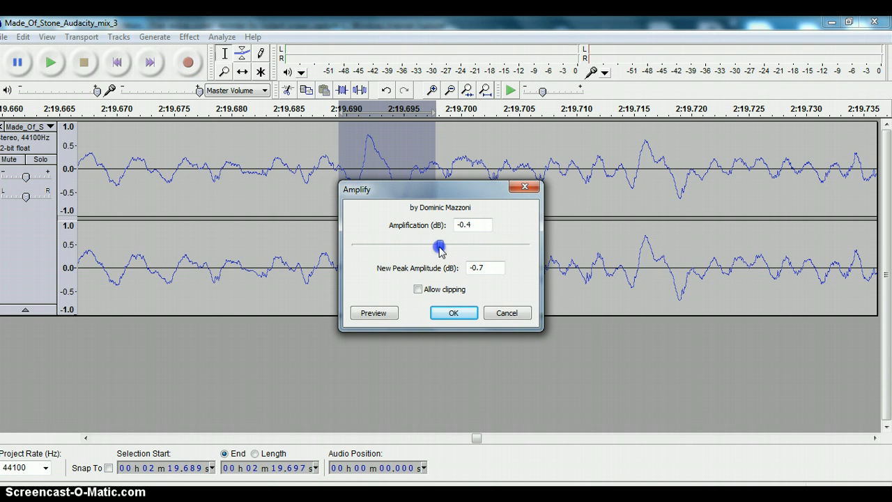
drag(440, 246, 438, 248)
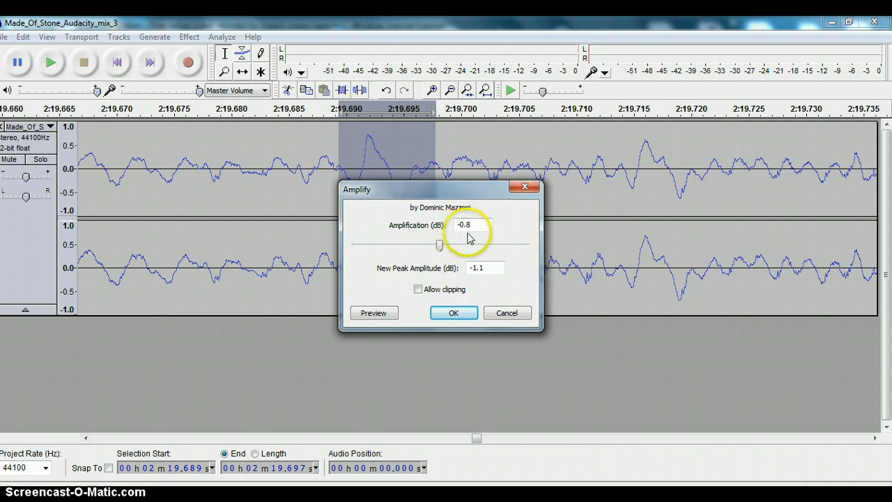
mouse_move(466, 240)
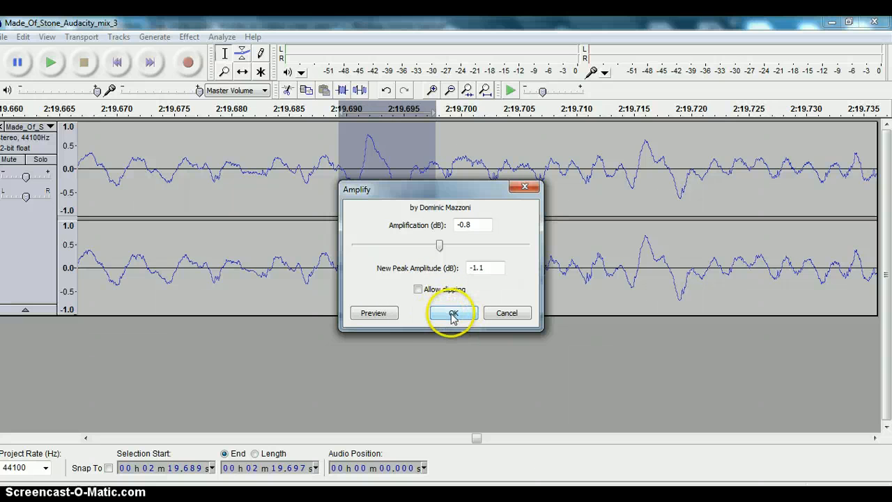
click(451, 312)
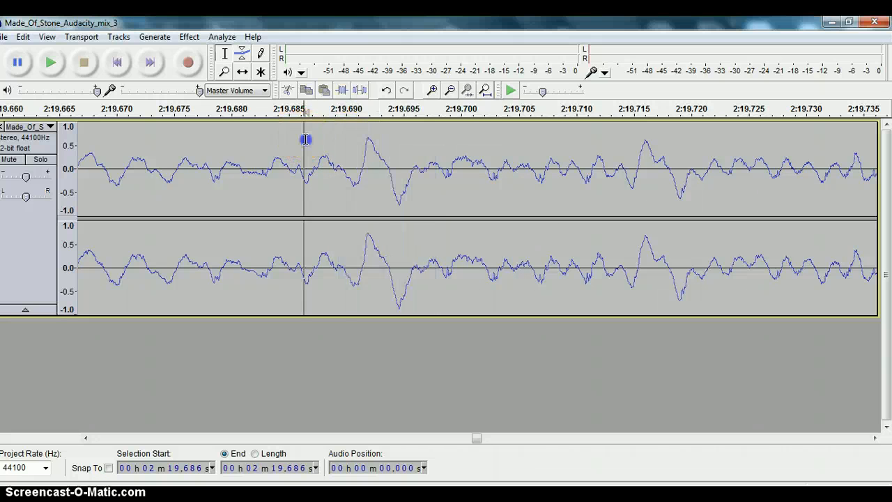
Widen the selection to 2:19.683–2:19.698, read its 2.7 dB headroom in Amplify and cancel
drag(304, 167, 441, 179)
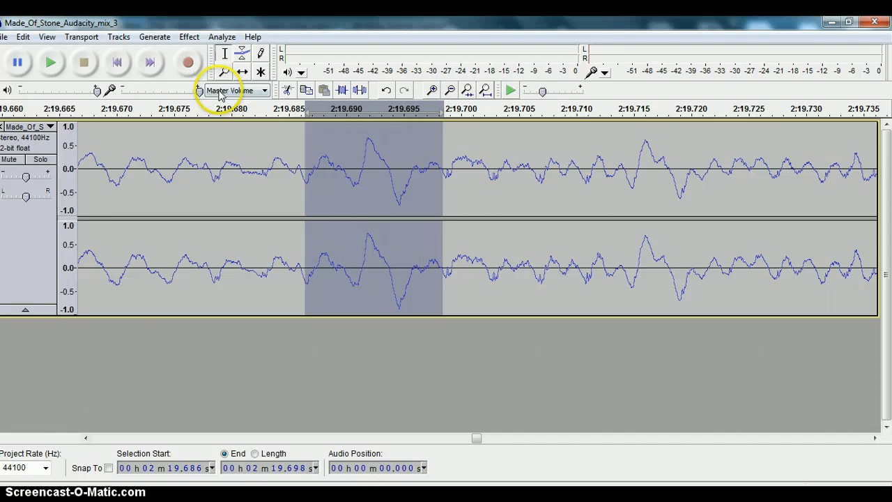
mouse_move(222, 75)
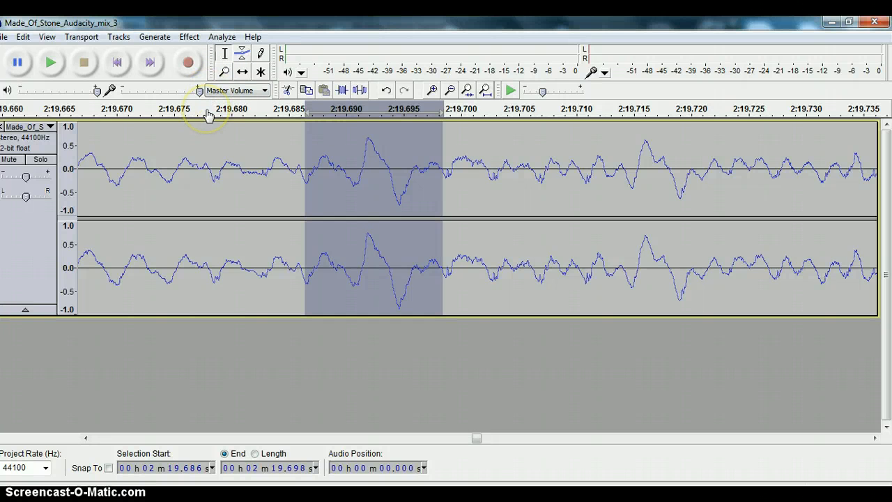
mouse_move(276, 146)
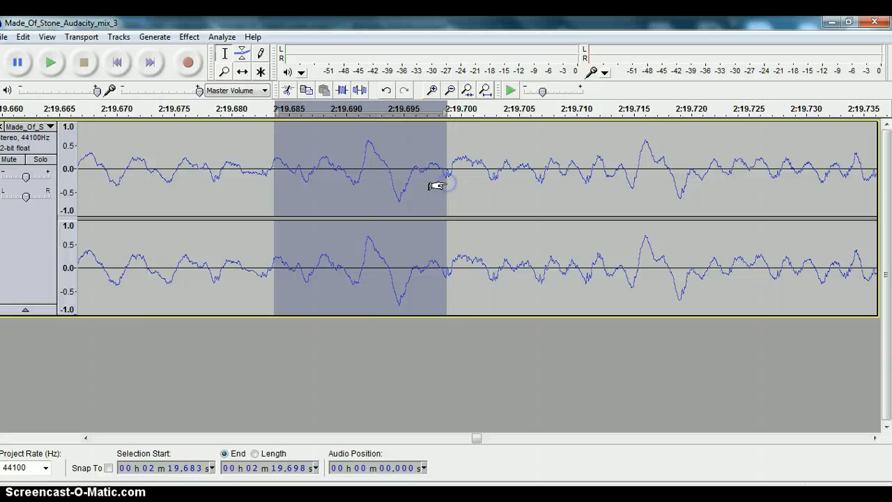
mouse_move(370, 192)
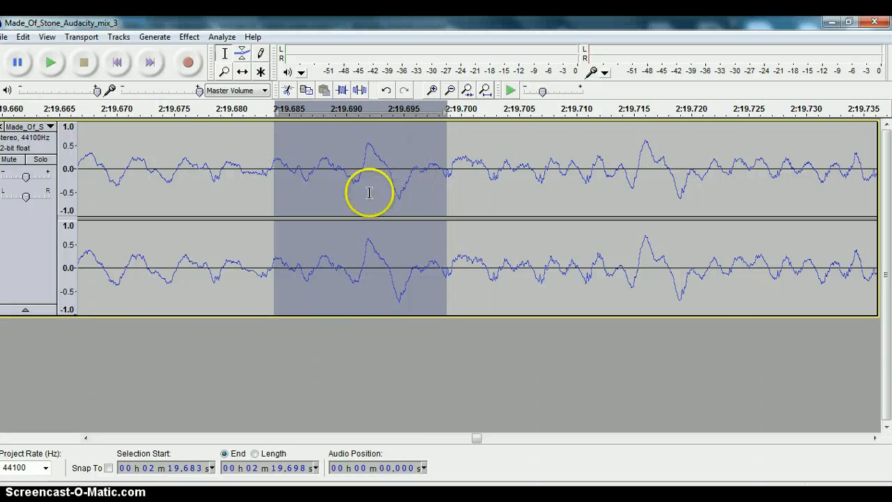
mouse_move(190, 40)
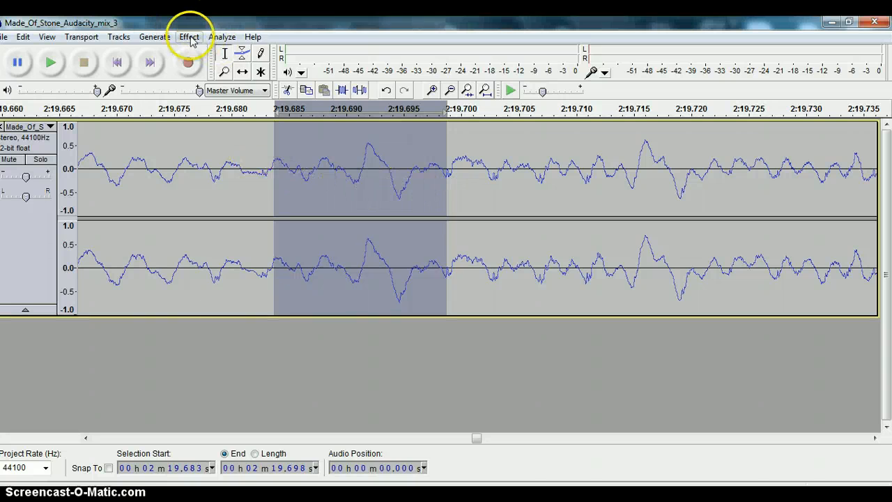
click(190, 36)
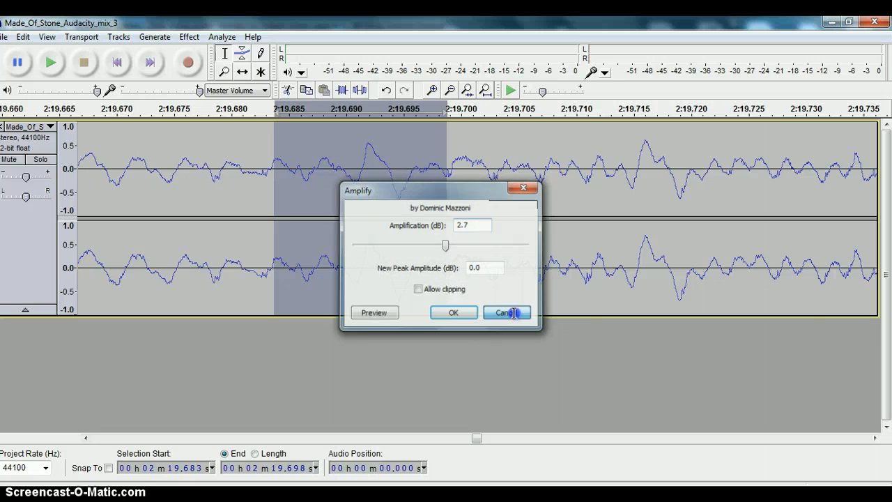
click(507, 313)
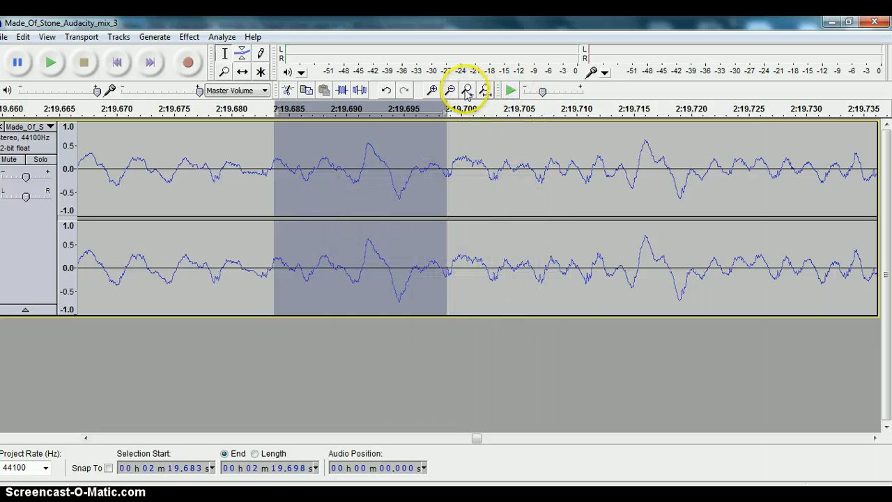
Zoom back out and place the selection near 1:27 in the song
click(450, 89)
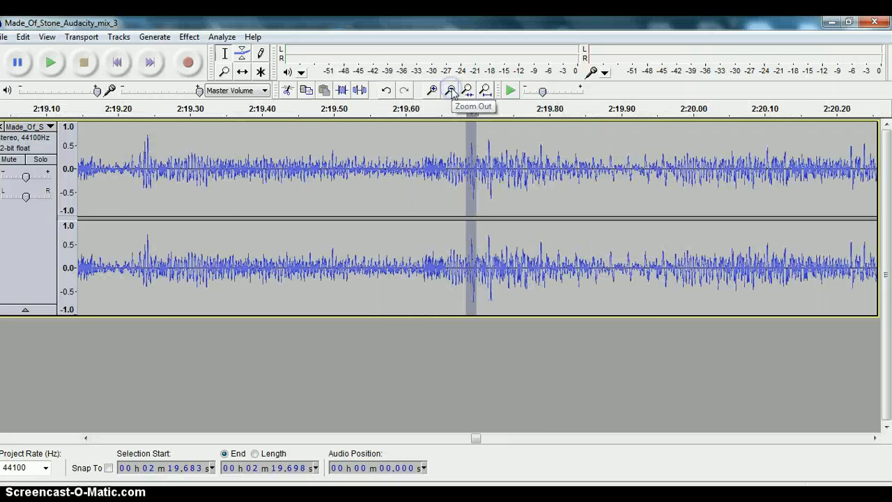
click(449, 89)
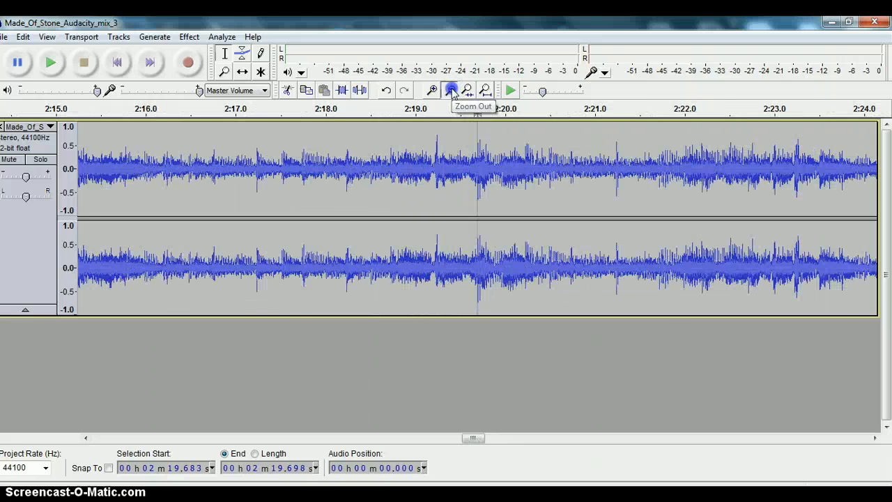
click(450, 89)
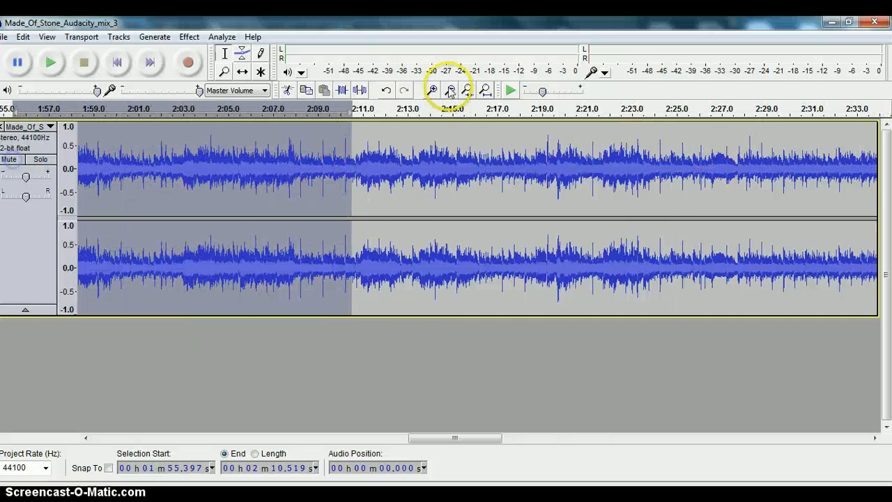
click(449, 89)
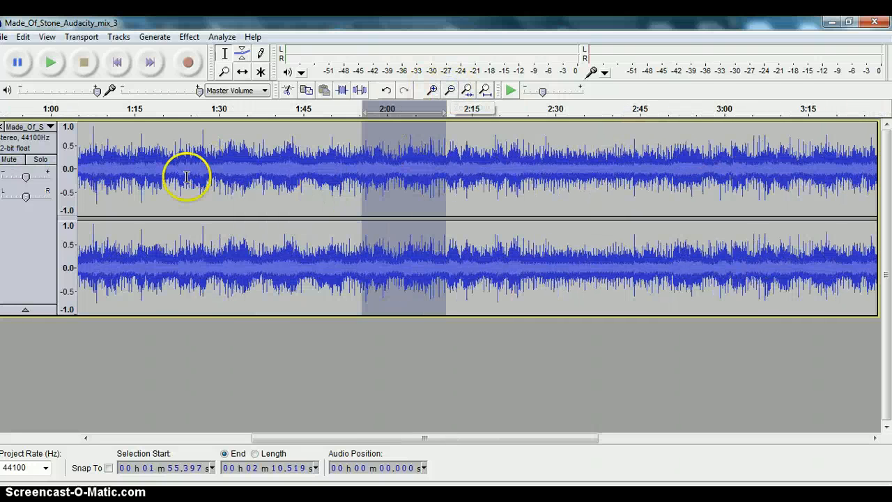
click(202, 167)
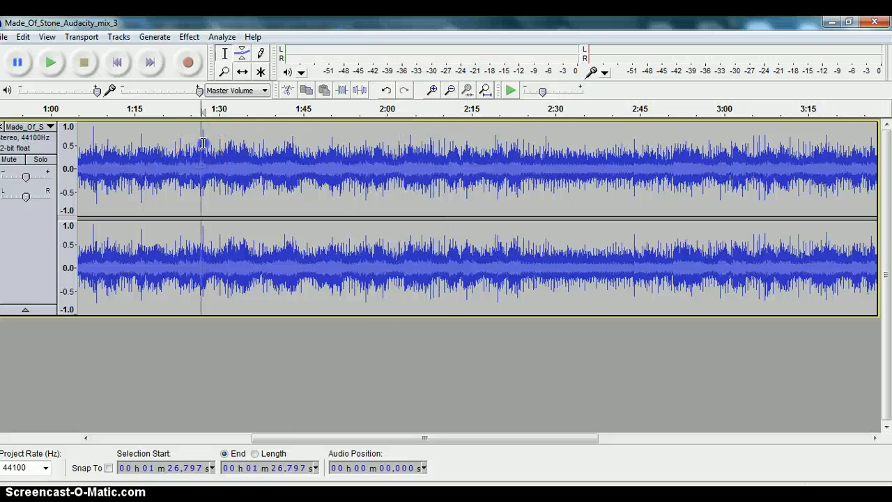
Read that passage's peak level in Amplify and cancel without applying
click(188, 36)
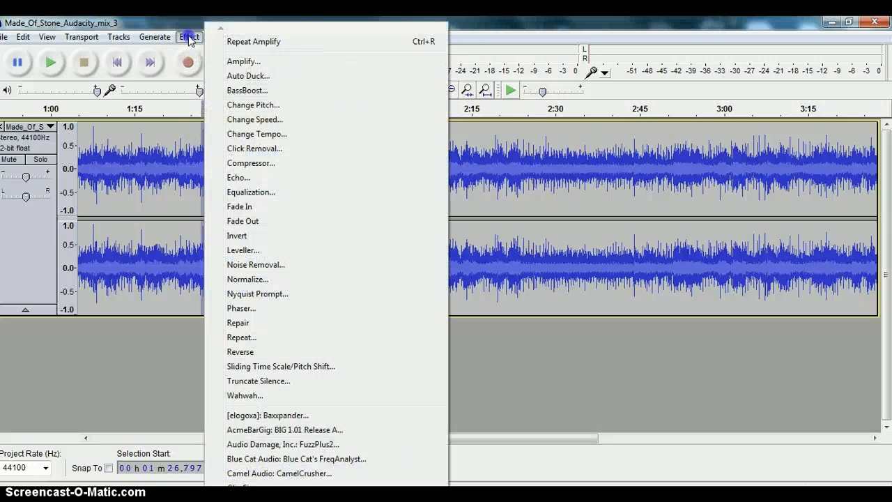
click(243, 61)
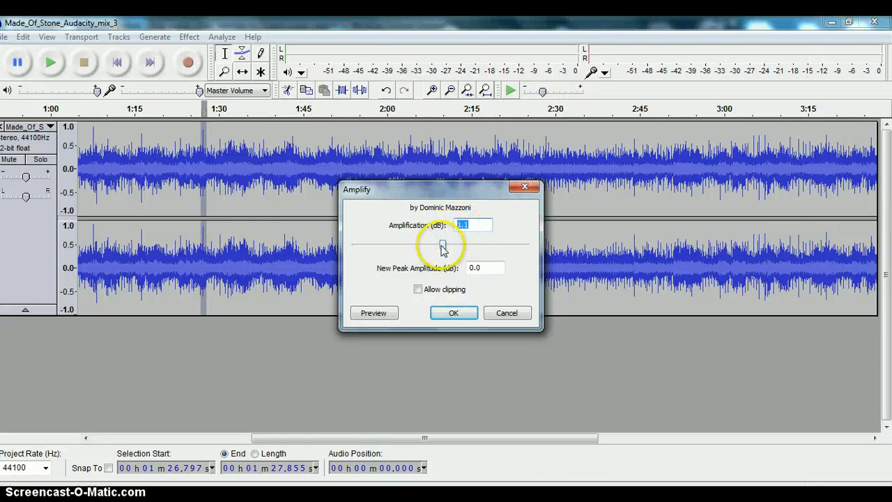
click(453, 313)
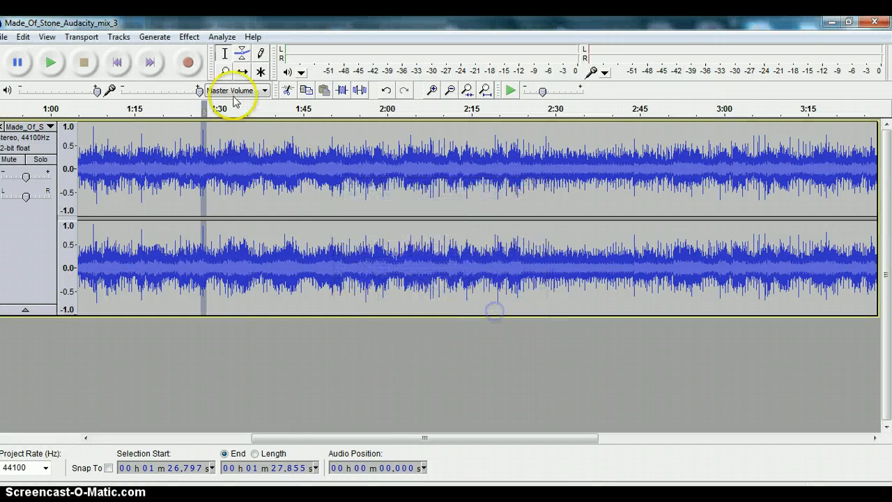
Zoom down to individual waveform cycles near 1:27.23
click(429, 89)
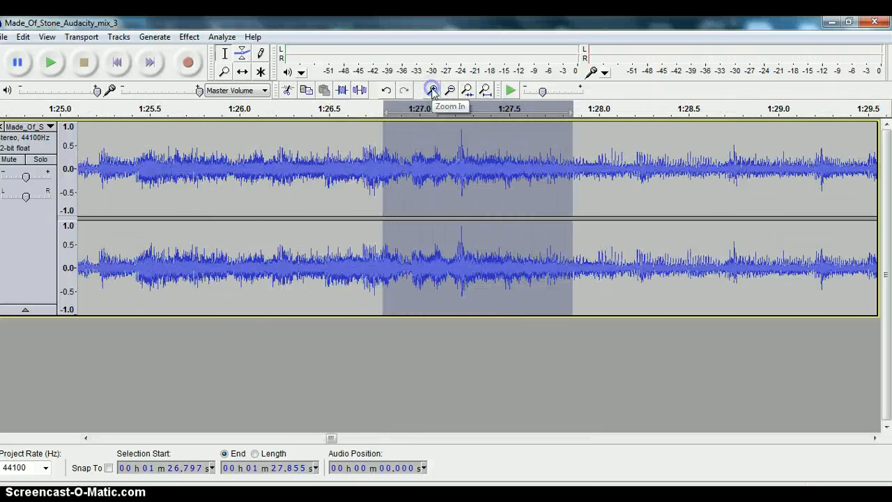
click(429, 89)
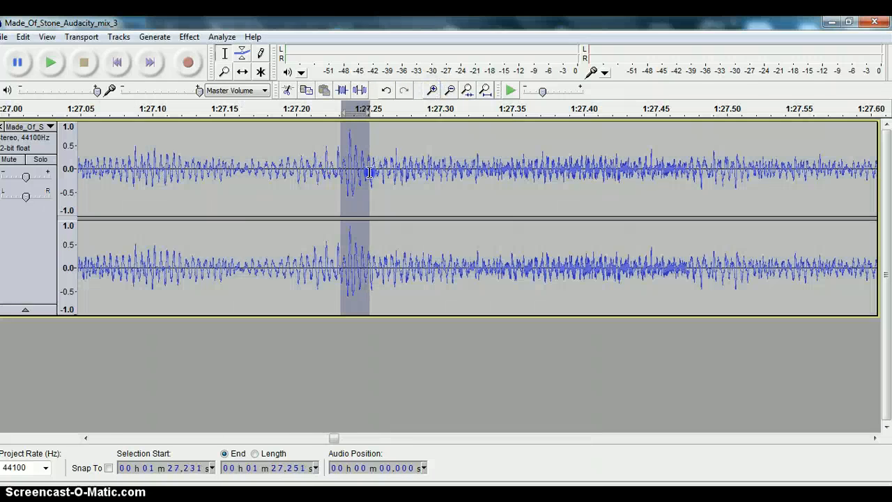
click(430, 90)
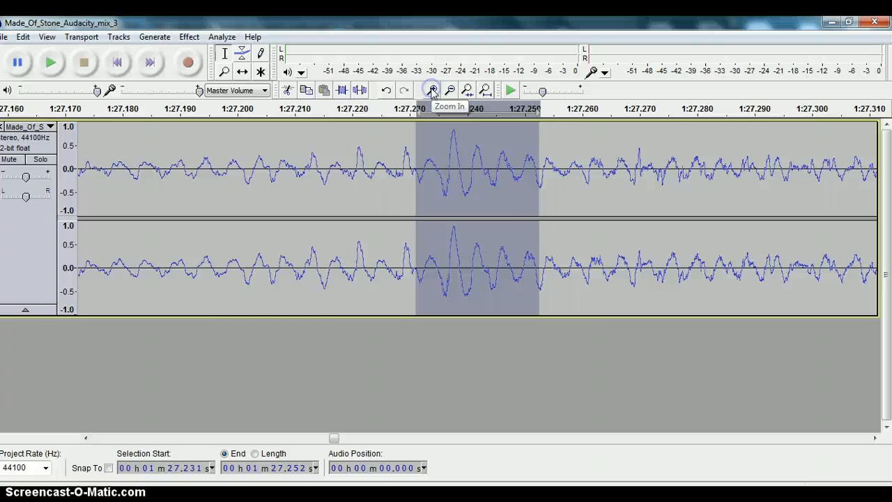
click(431, 89)
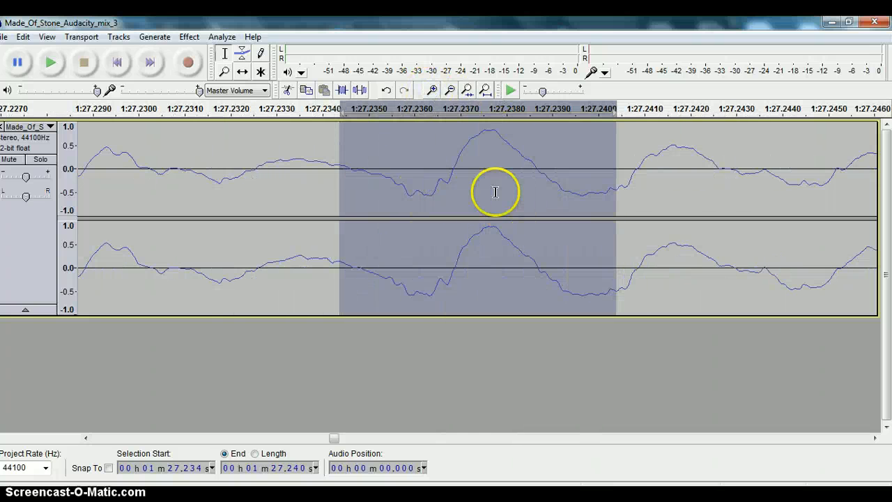
mouse_move(485, 235)
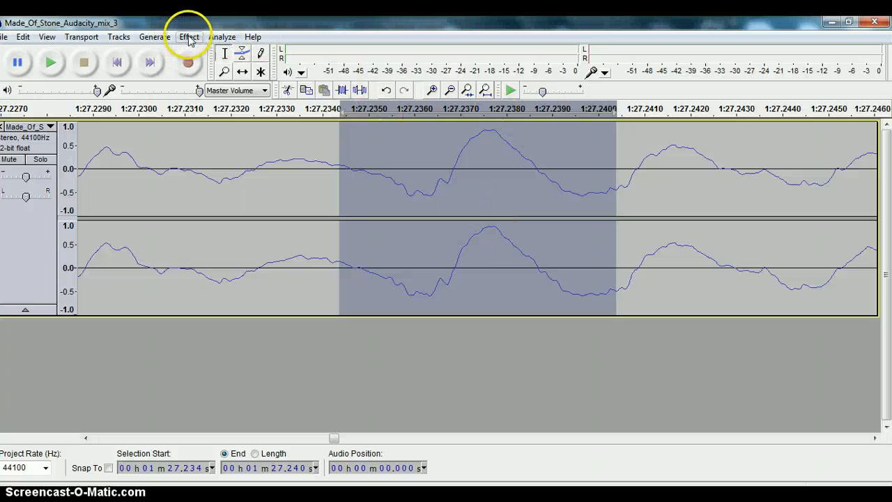
Preview Amplify values around -0.8 dB on the tiny stretch peaking at -1.1 dB, then cancel
click(190, 36)
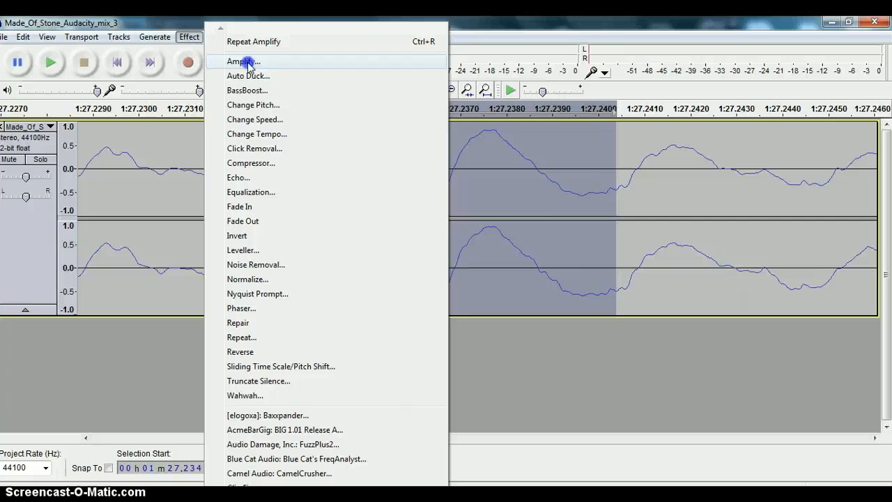
click(240, 61)
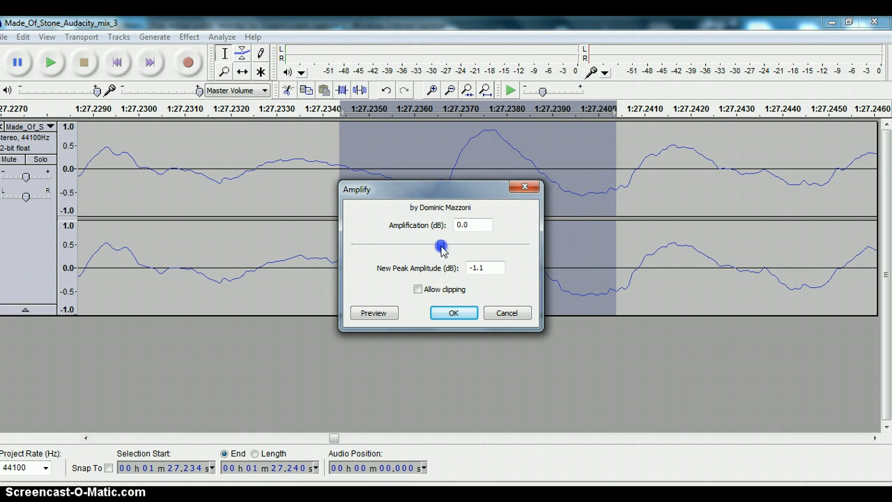
drag(444, 245, 438, 246)
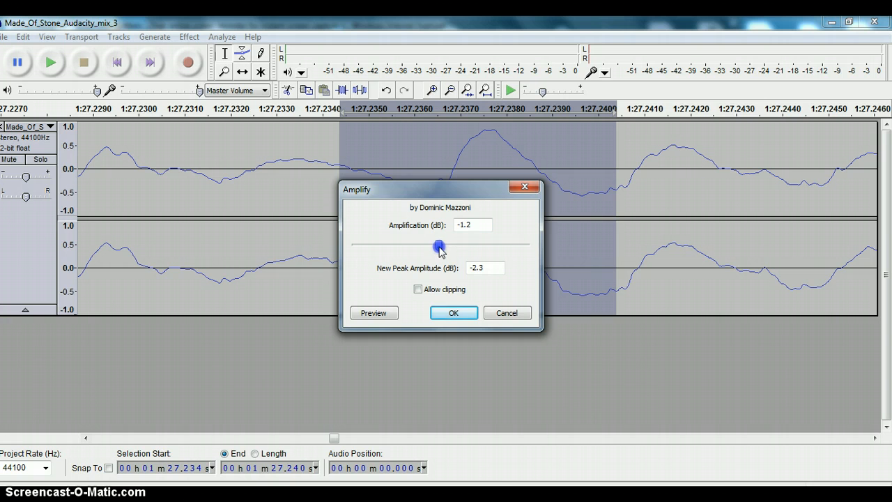
drag(440, 248, 443, 248)
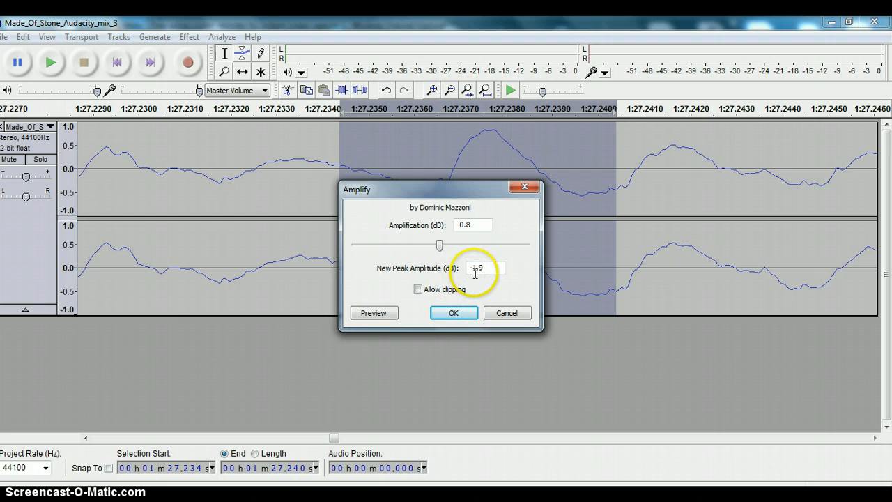
click(454, 312)
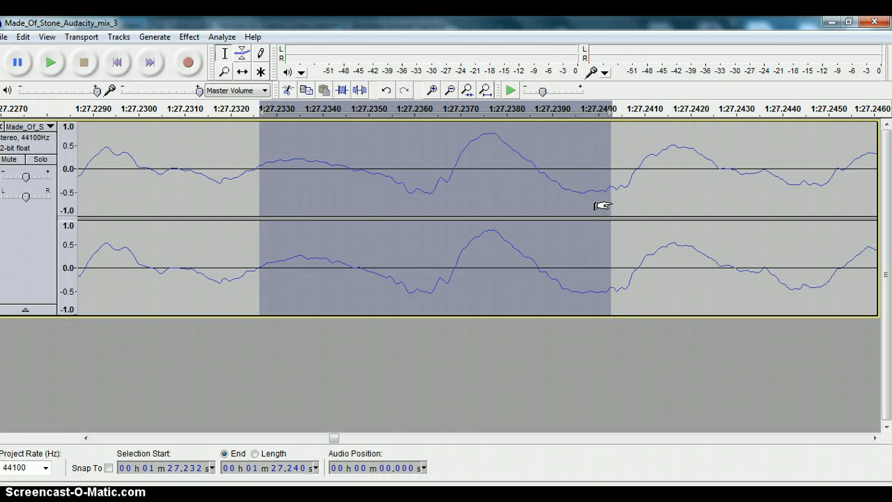
mouse_move(384, 151)
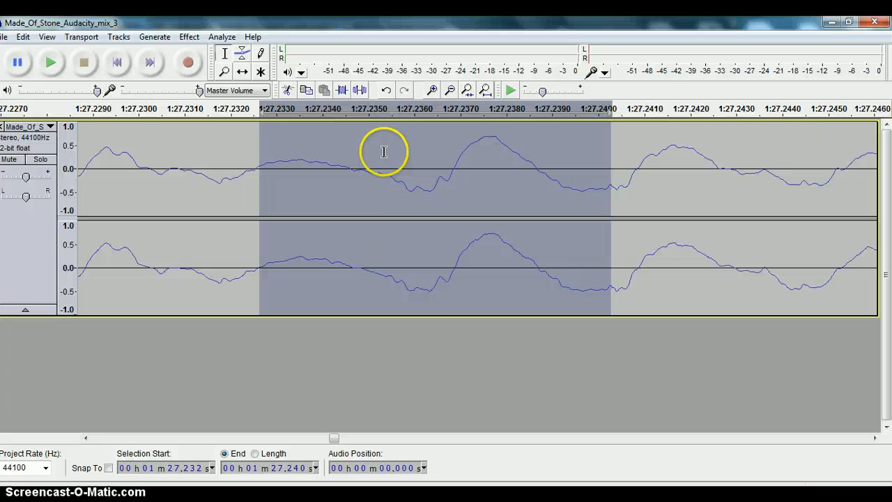
Recheck the 1:27.232–1:27.240 stretch's headroom in Amplify and cancel
click(190, 37)
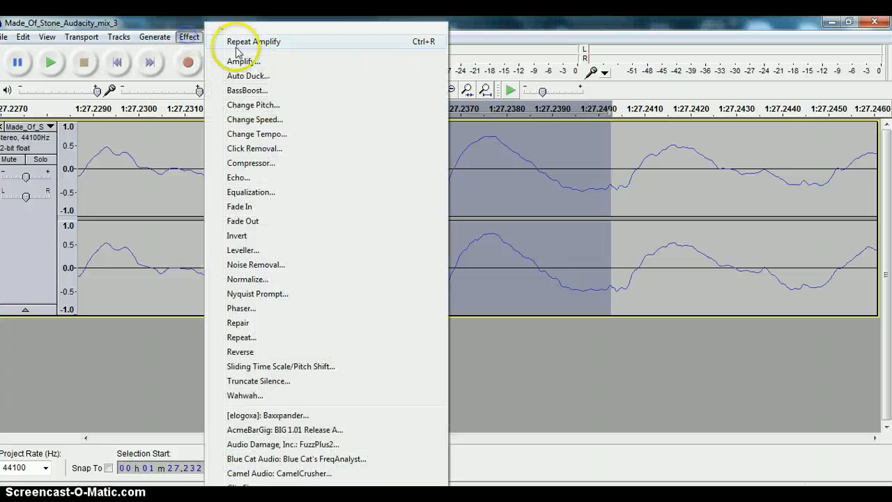
click(240, 61)
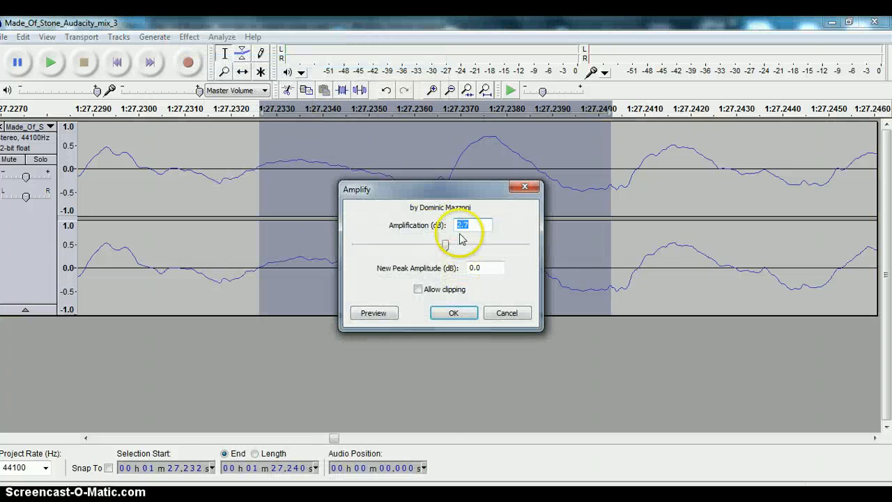
click(453, 312)
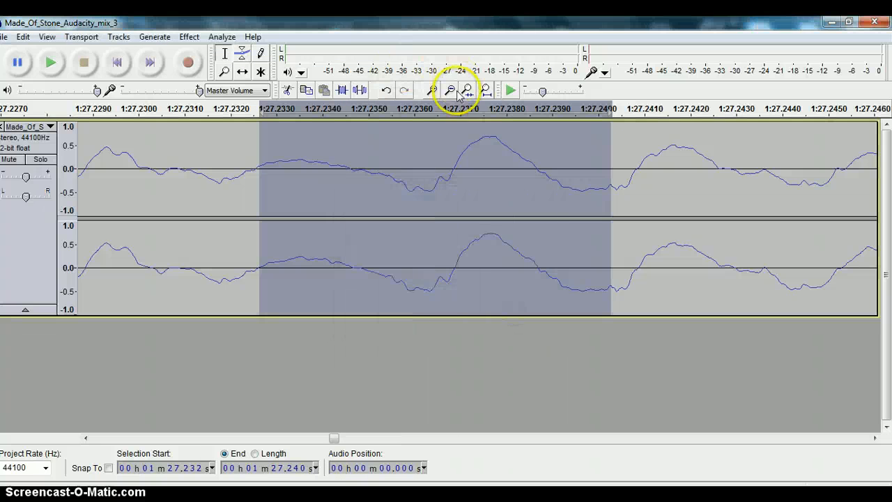
Zoom out and fit the whole song back into the window
click(449, 89)
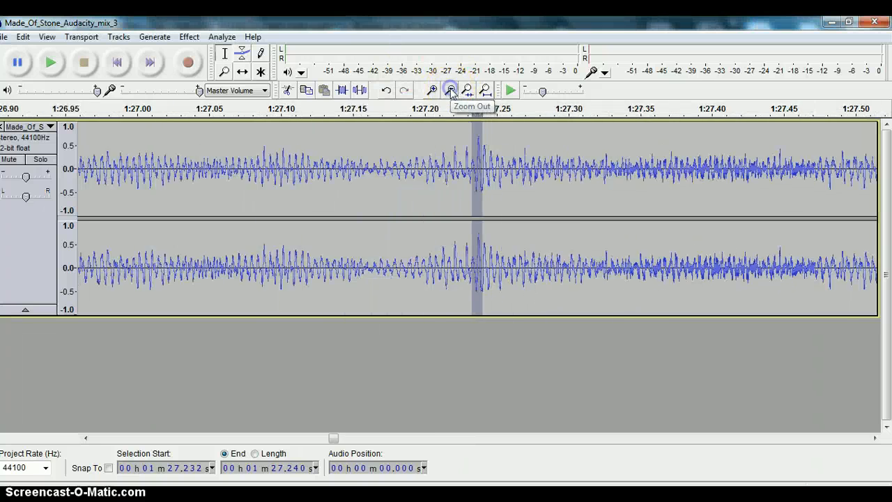
click(450, 90)
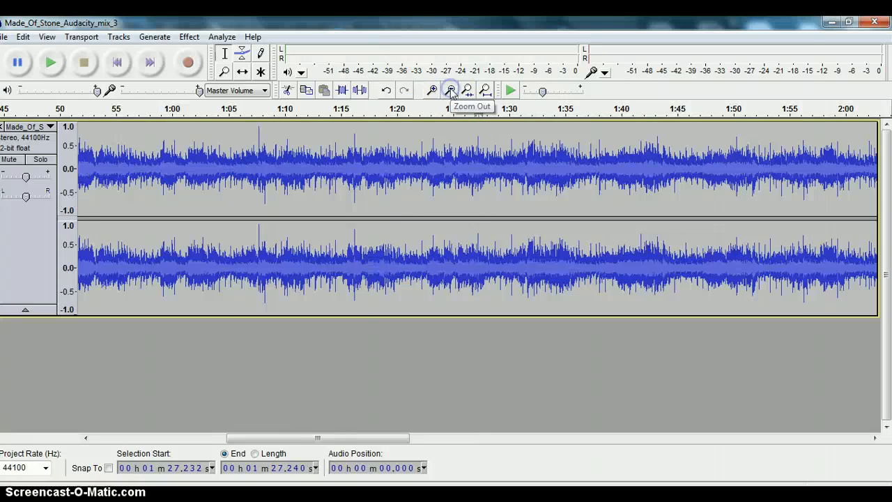
click(450, 90)
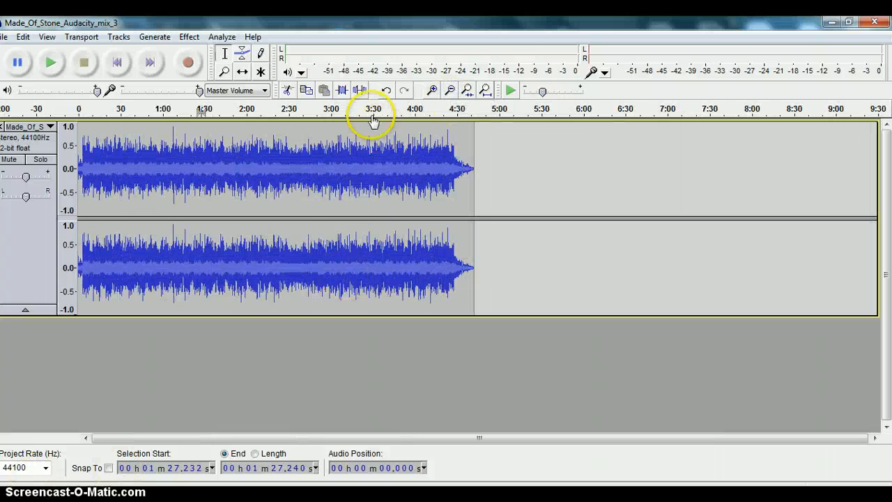
Zoom in briefly, then show the whole song again
click(429, 89)
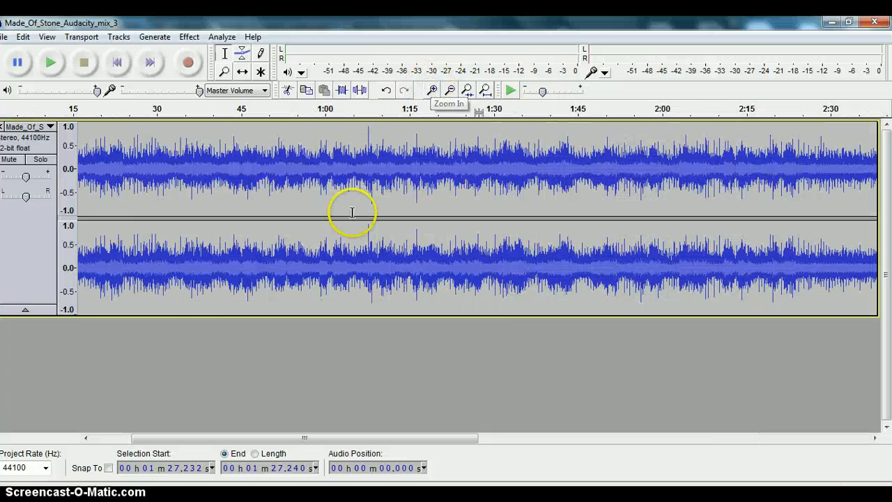
click(448, 89)
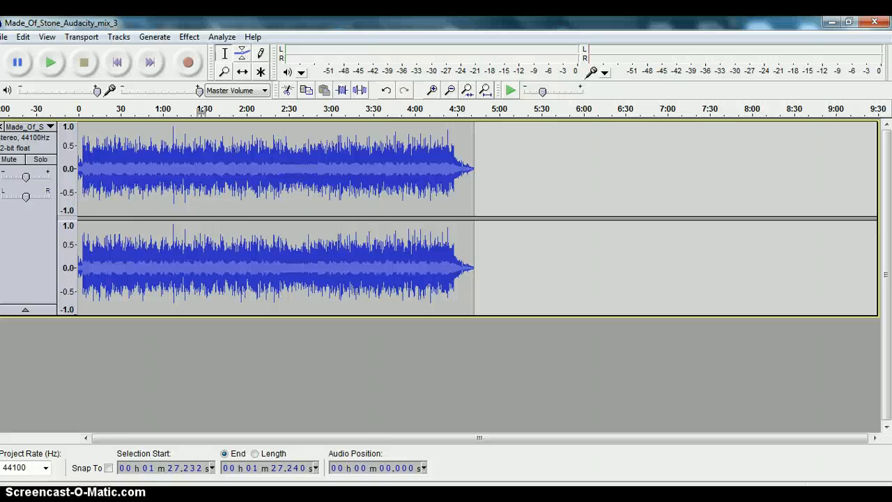
mouse_move(173, 230)
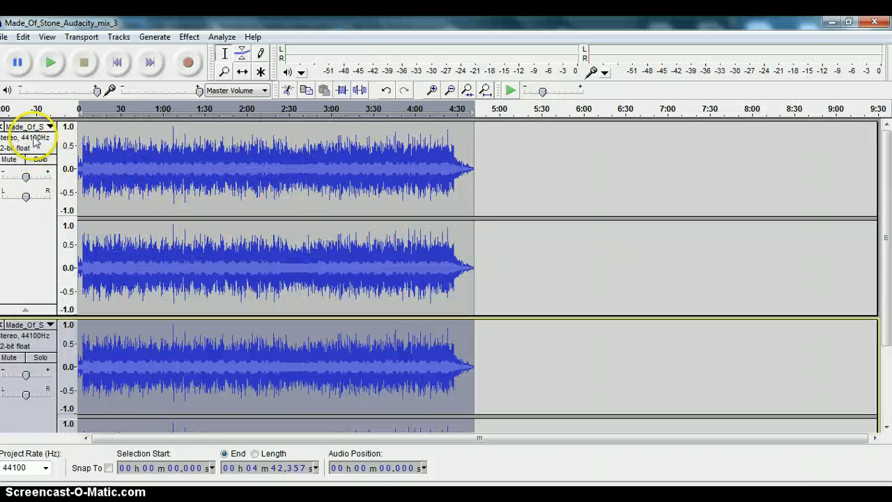
Rename the top track to 'reduced peaks' via its track menu
click(28, 127)
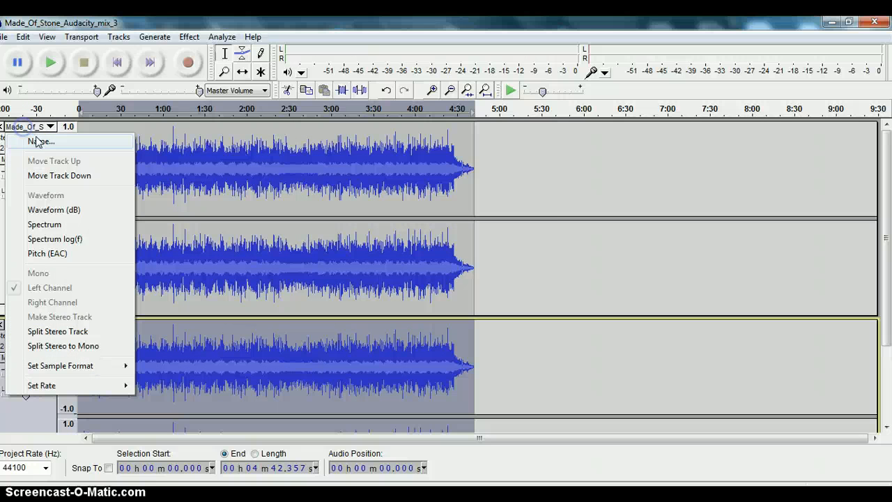
click(40, 142)
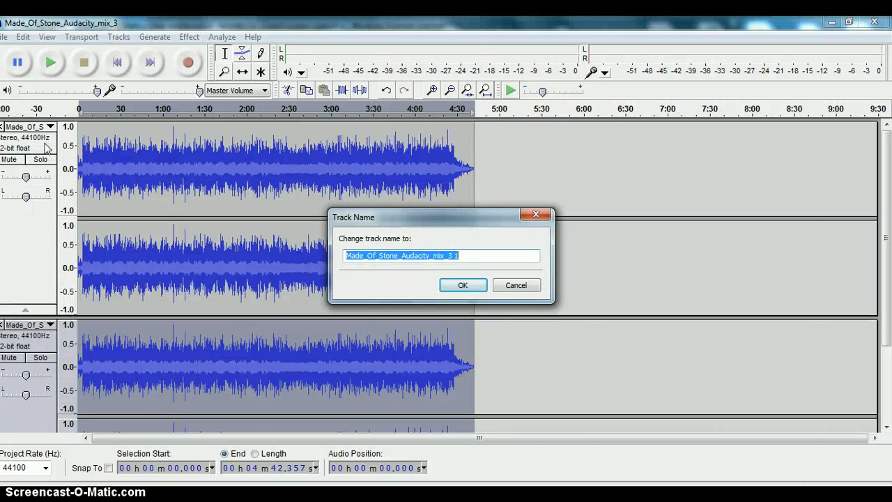
text(reduced p)
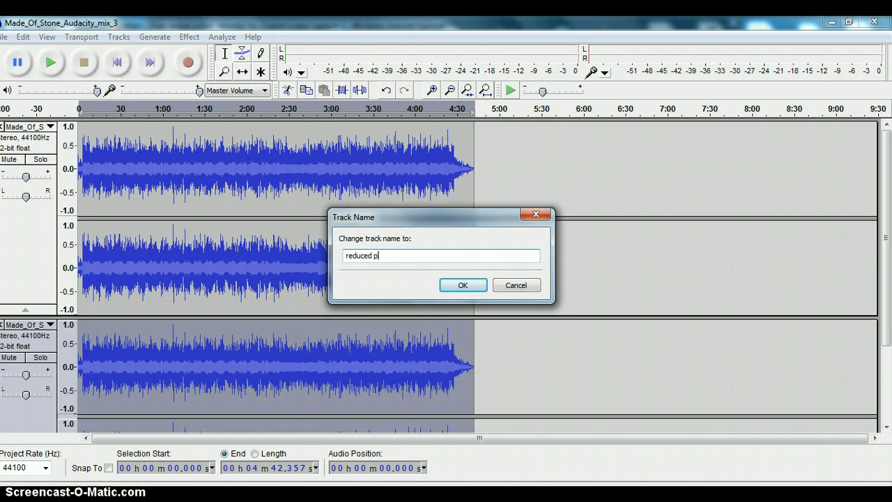
text(eaks)
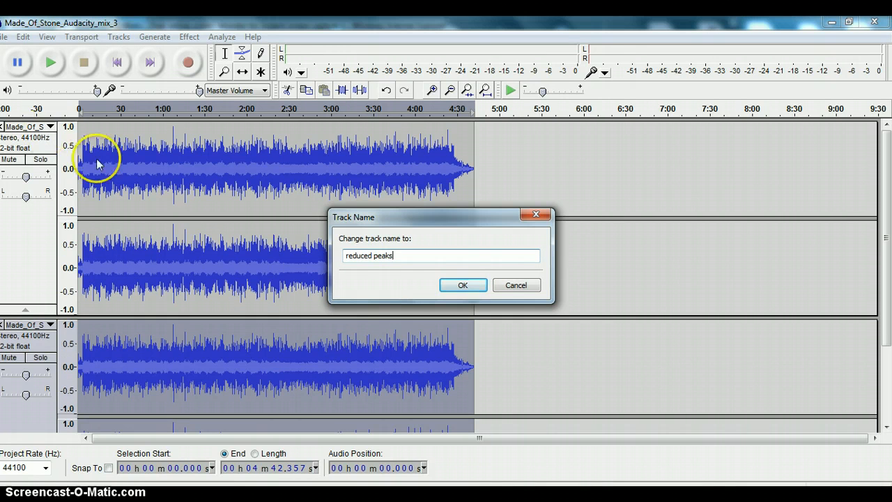
click(463, 284)
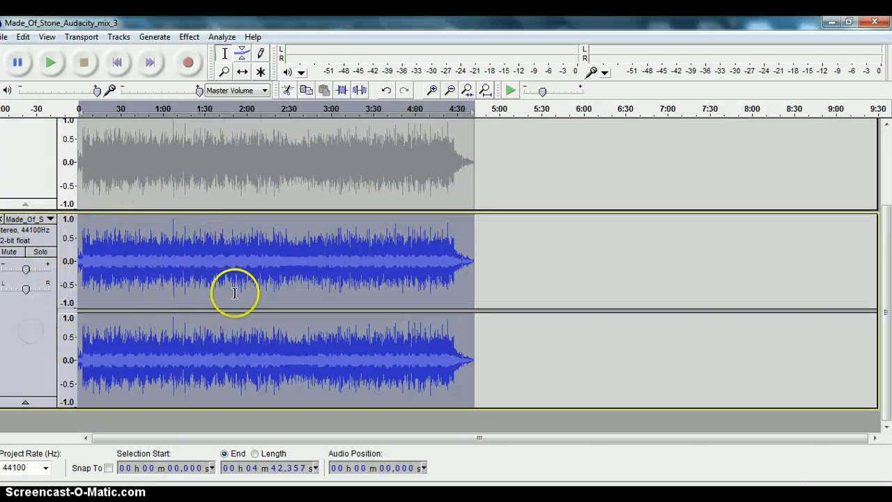
Choose the Kjaerhus Classic Master Limiter from the Effect list for the stereo mix
click(188, 36)
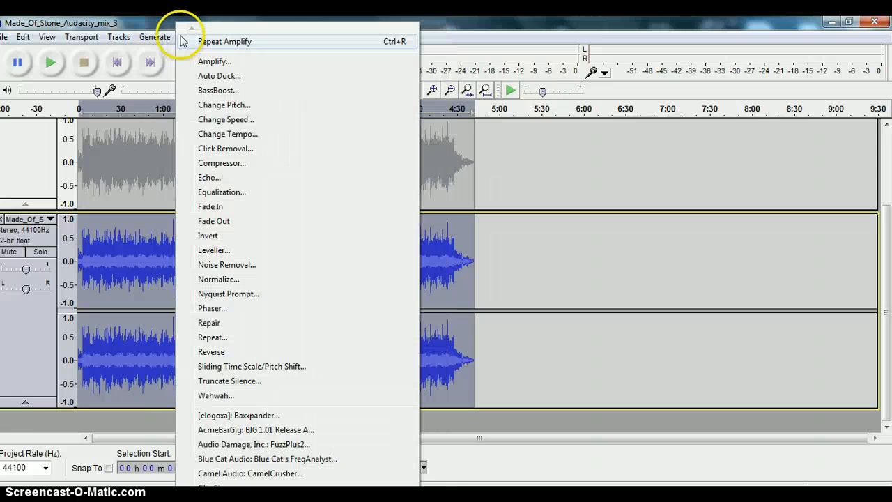
mouse_move(251, 458)
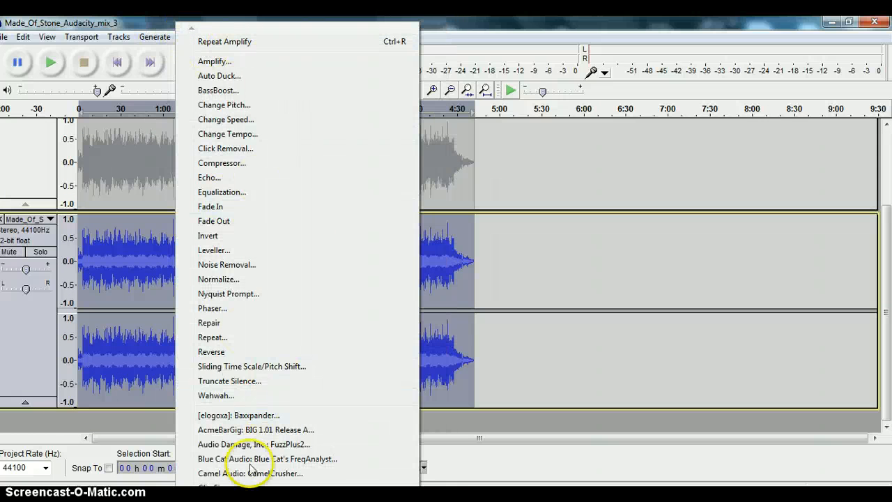
scroll(down, 3)
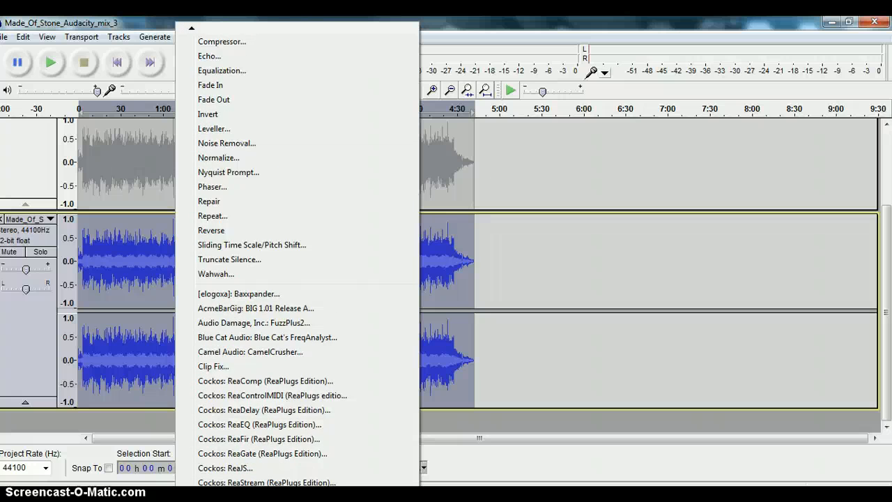
scroll(down, 3)
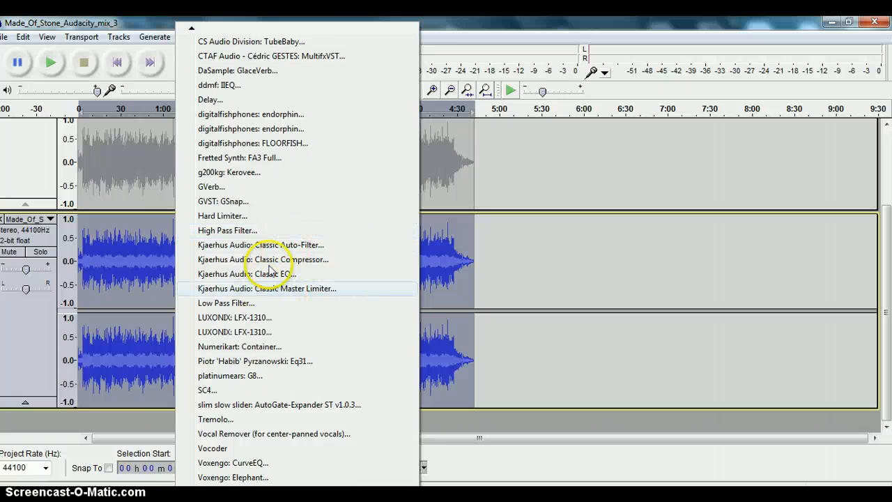
mouse_move(287, 296)
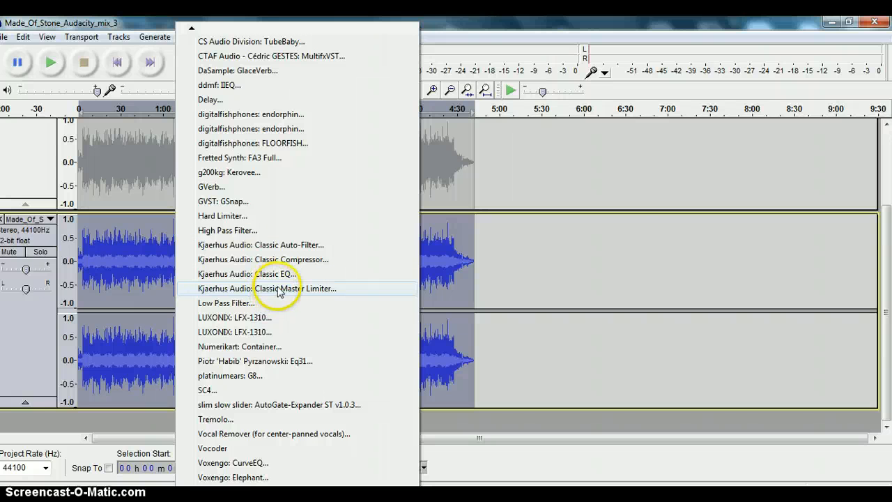
click(288, 288)
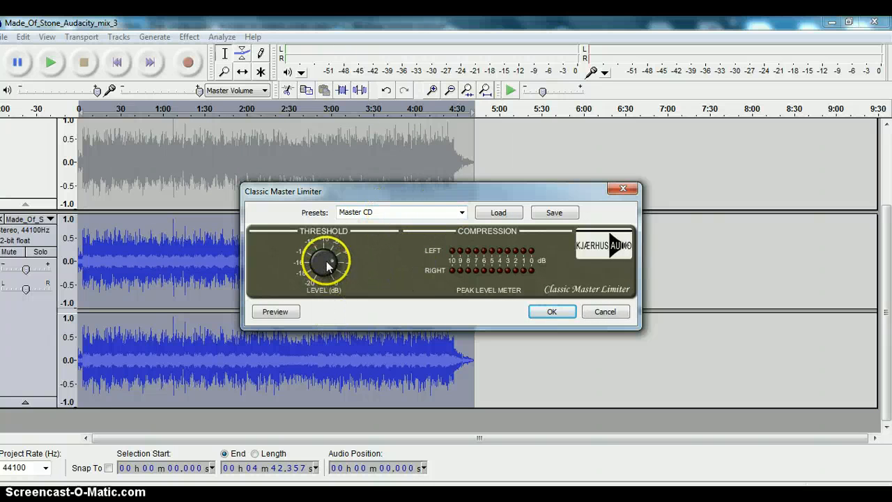
Lower the limiter's Threshold knob and apply the limiter to the mix
drag(323, 263, 332, 251)
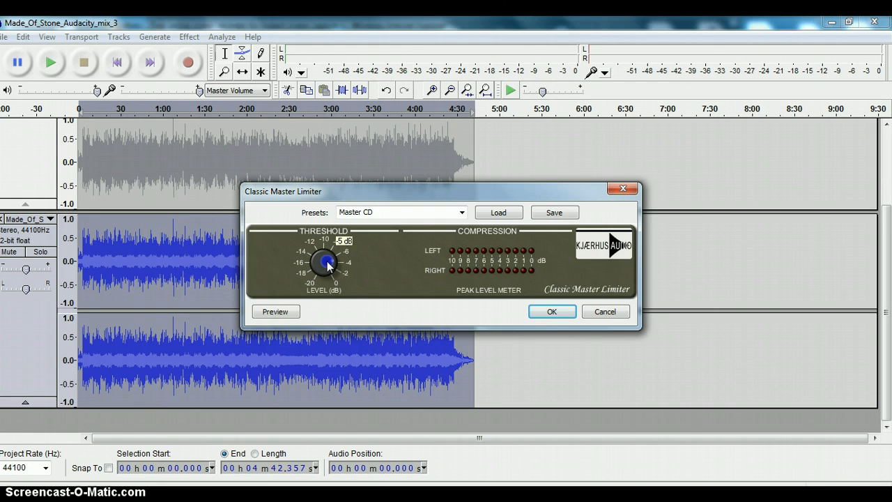
drag(328, 263, 334, 276)
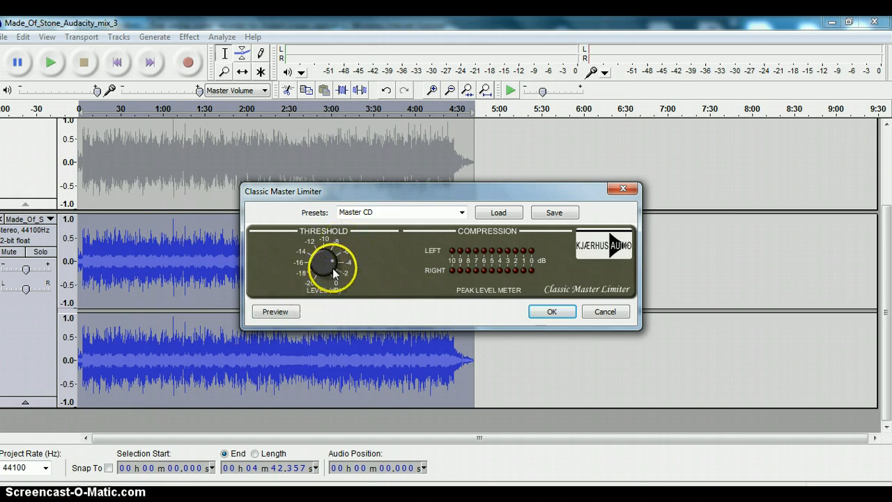
mouse_move(552, 312)
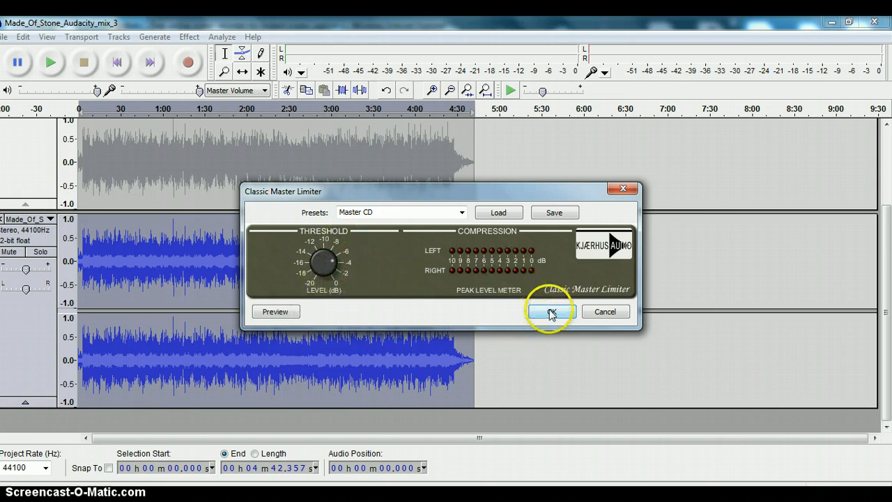
click(549, 312)
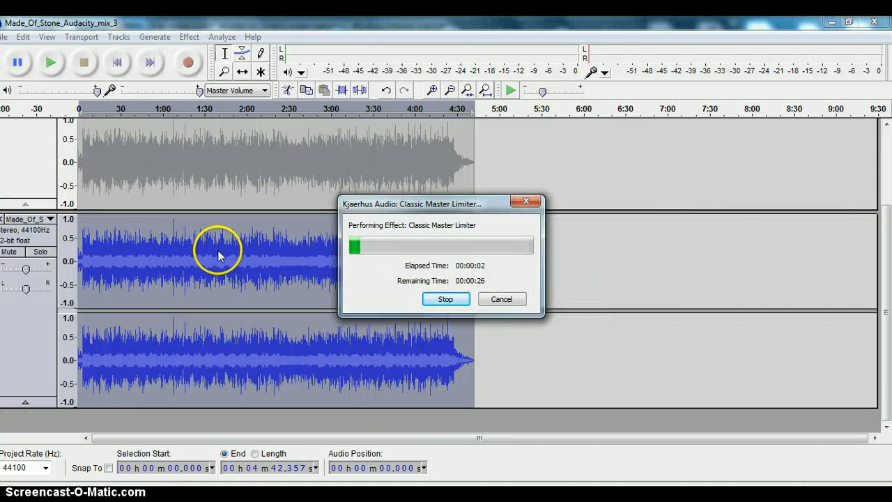
mouse_move(209, 282)
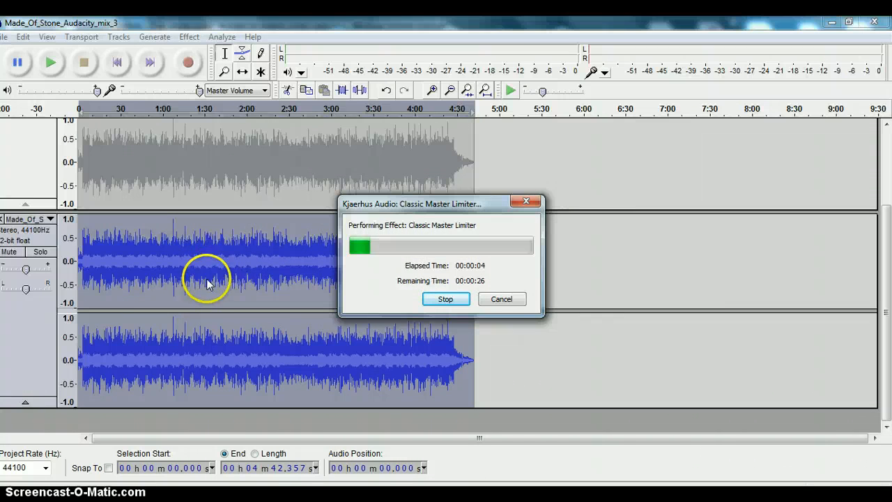
mouse_move(279, 294)
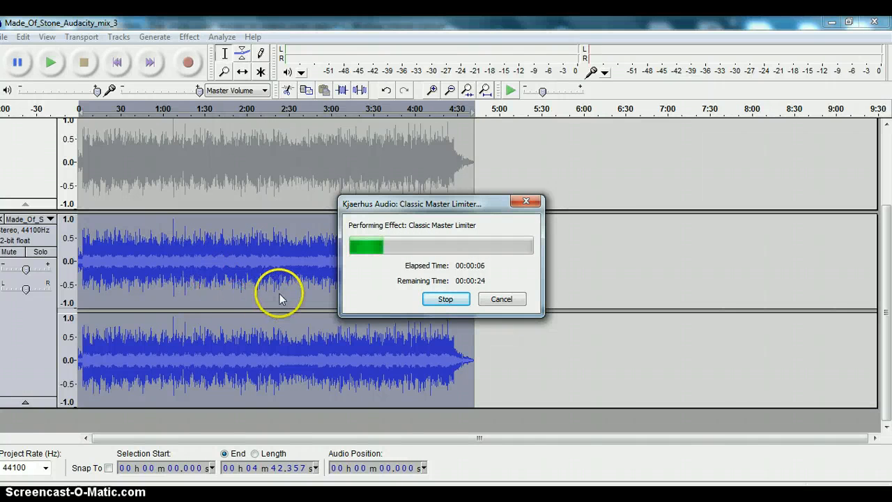
mouse_move(212, 309)
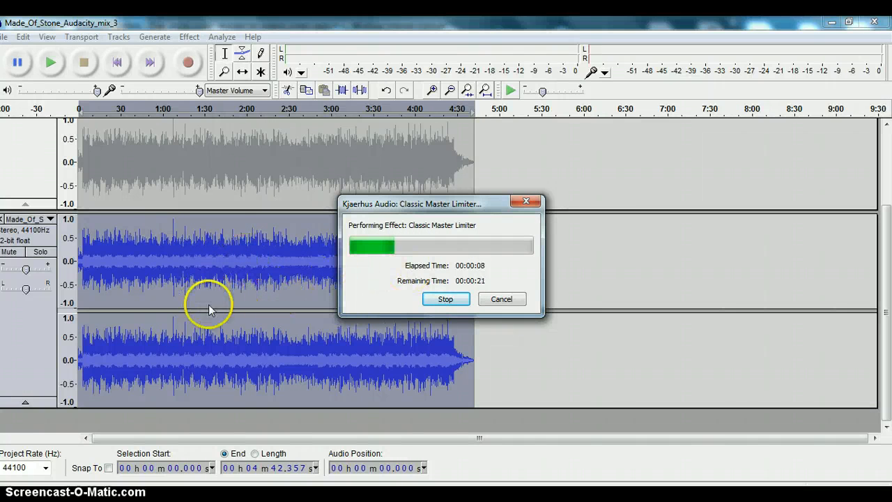
mouse_move(180, 286)
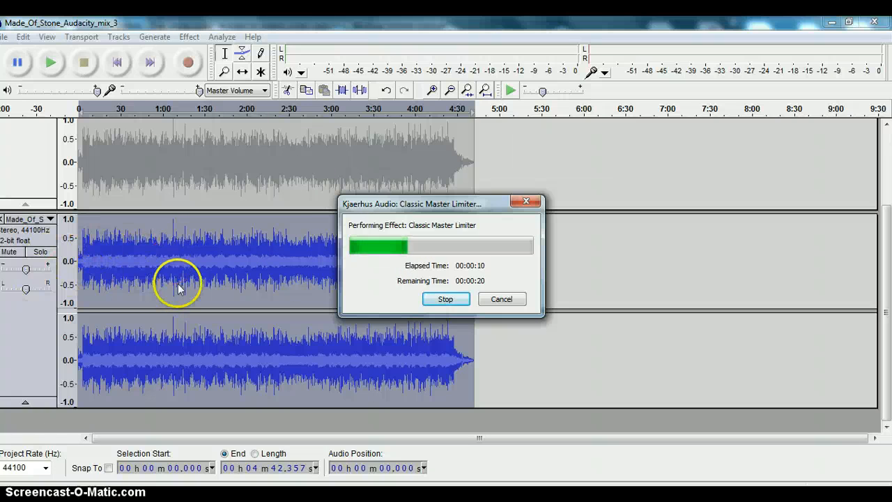
mouse_move(284, 251)
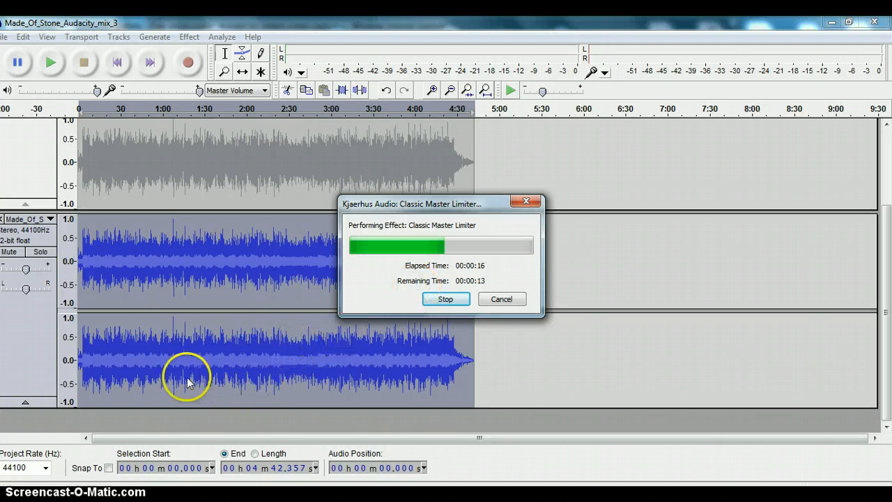
mouse_move(188, 333)
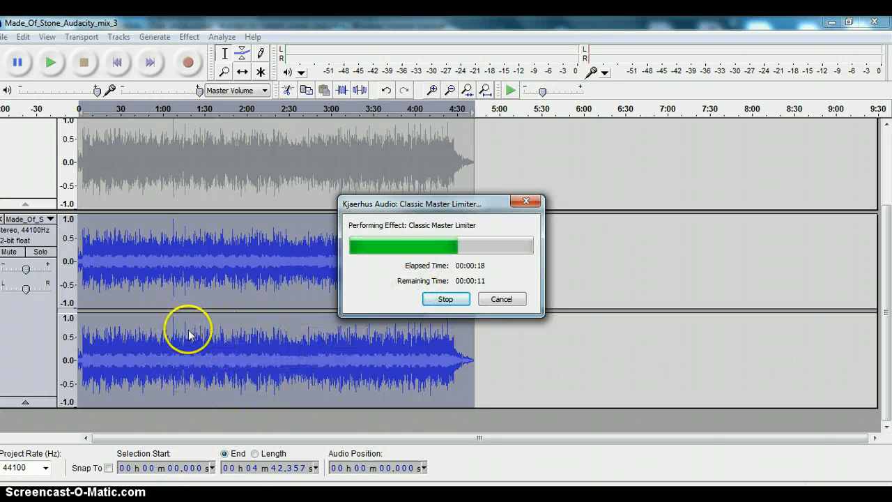
mouse_move(195, 368)
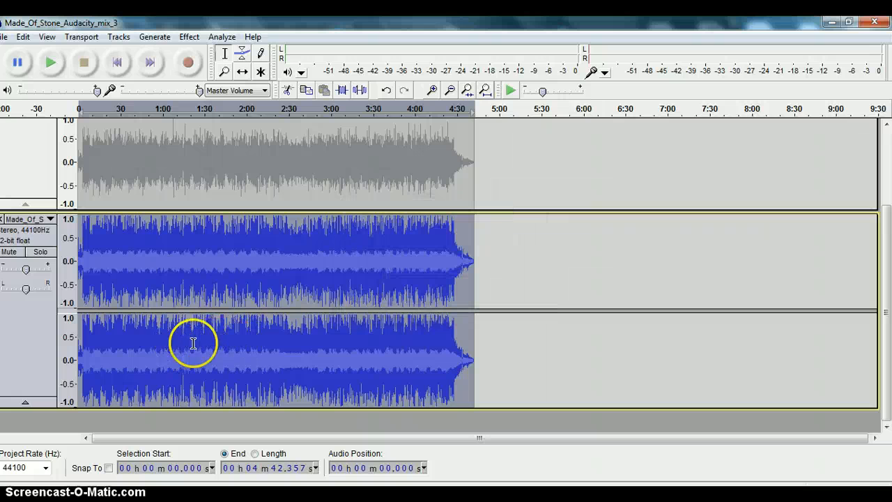
mouse_move(230, 282)
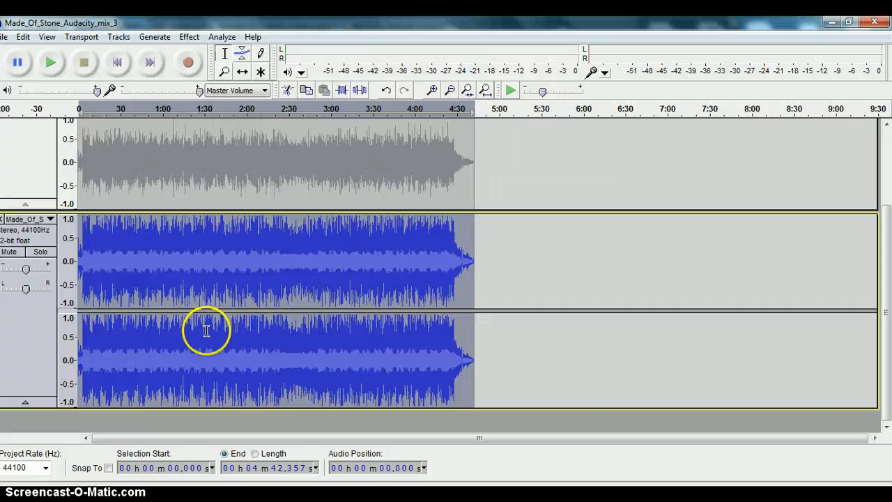
mouse_move(189, 258)
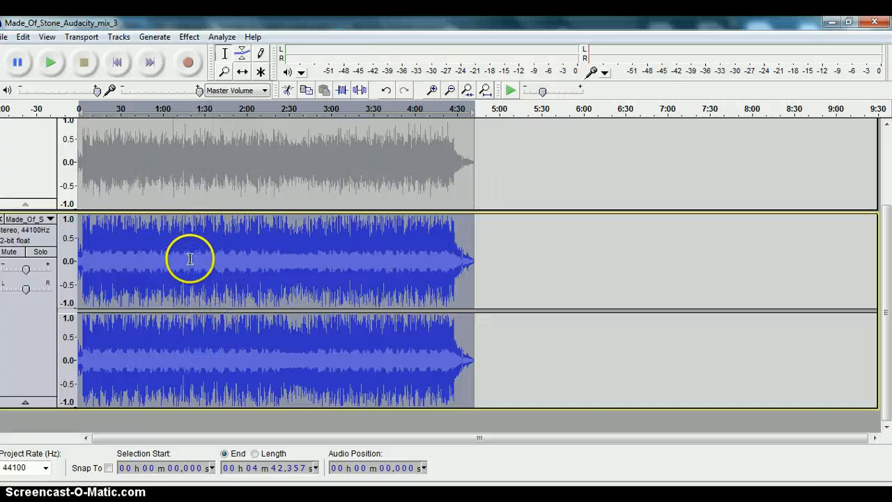
mouse_move(185, 279)
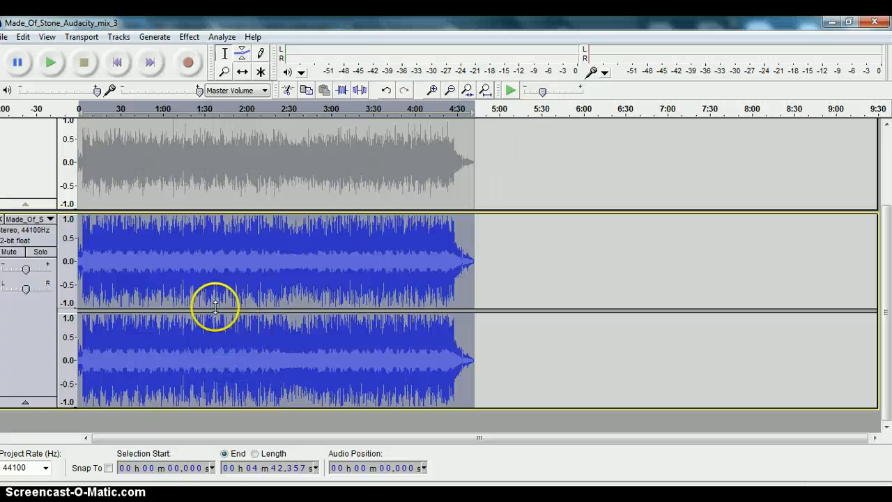
mouse_move(240, 256)
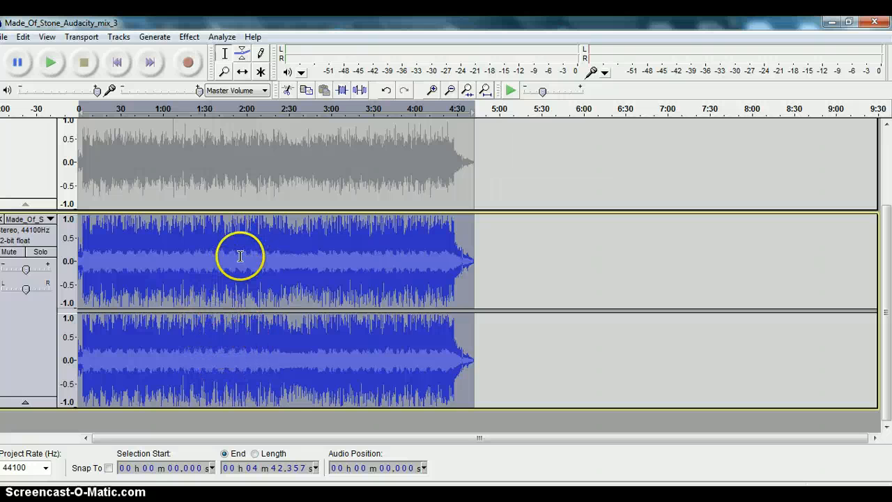
mouse_move(220, 337)
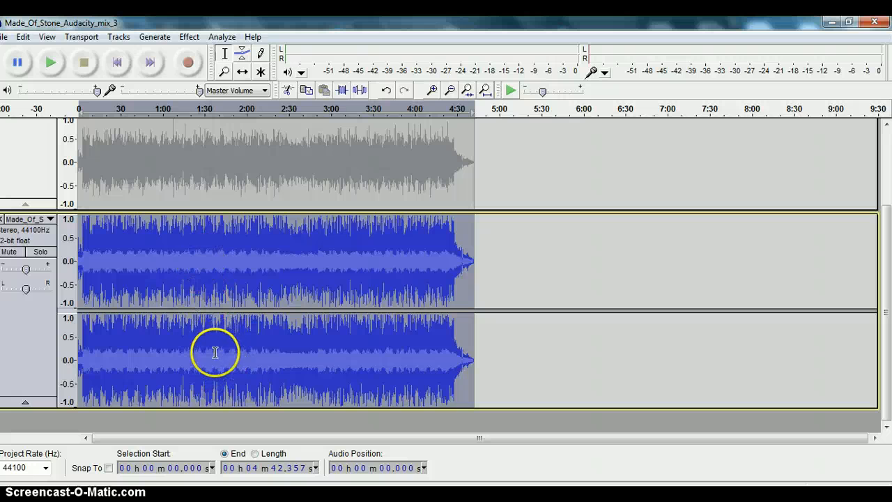
mouse_move(161, 103)
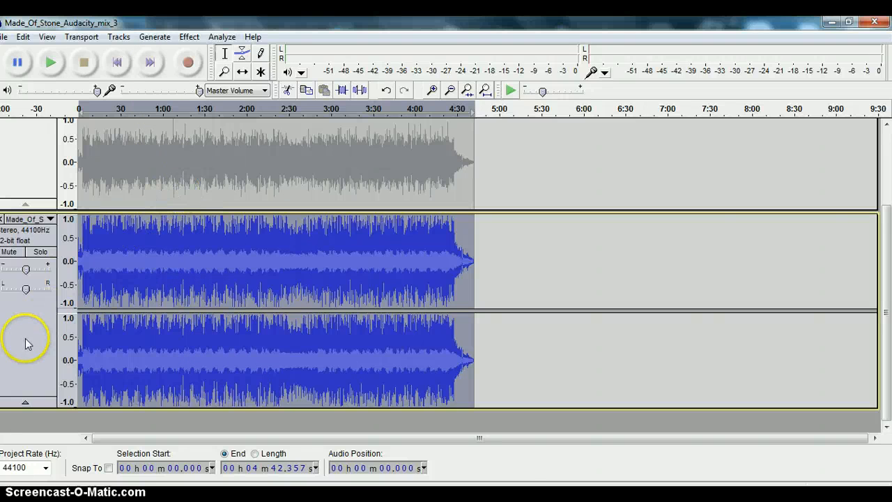
mouse_move(190, 44)
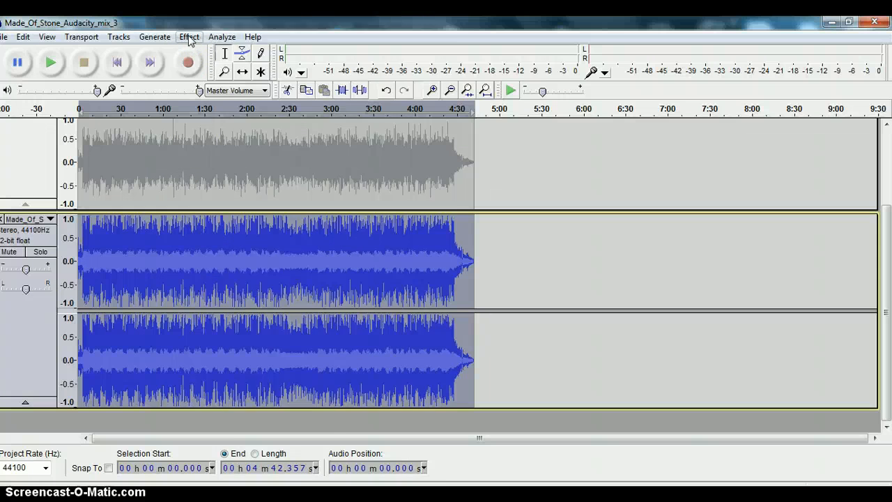
Apply Amplify at -2.0 dB to the limited stereo track for headroom
click(188, 36)
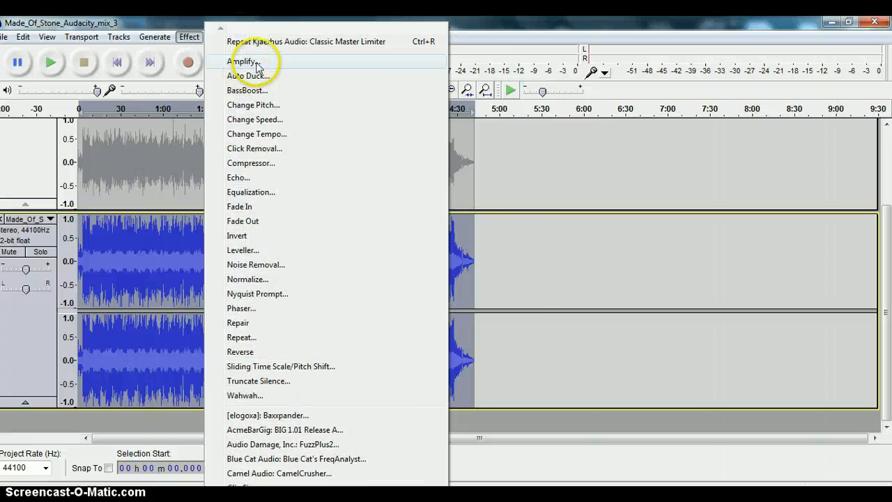
click(239, 61)
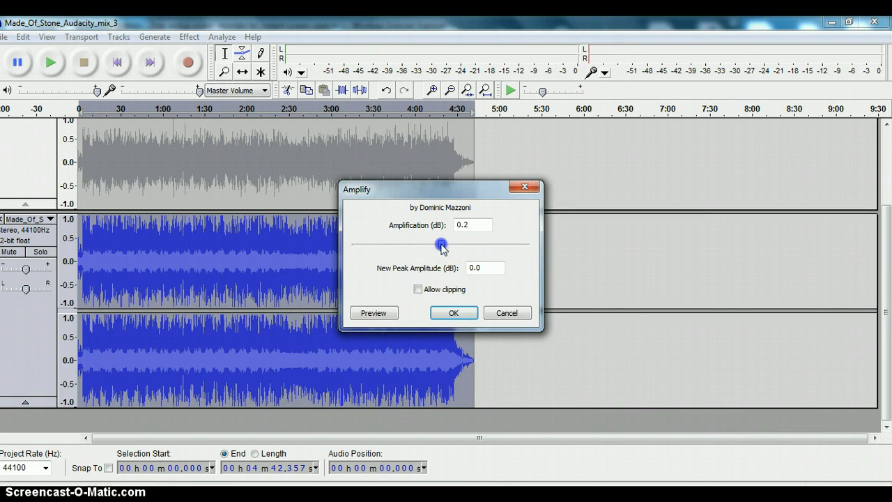
drag(440, 246, 438, 245)
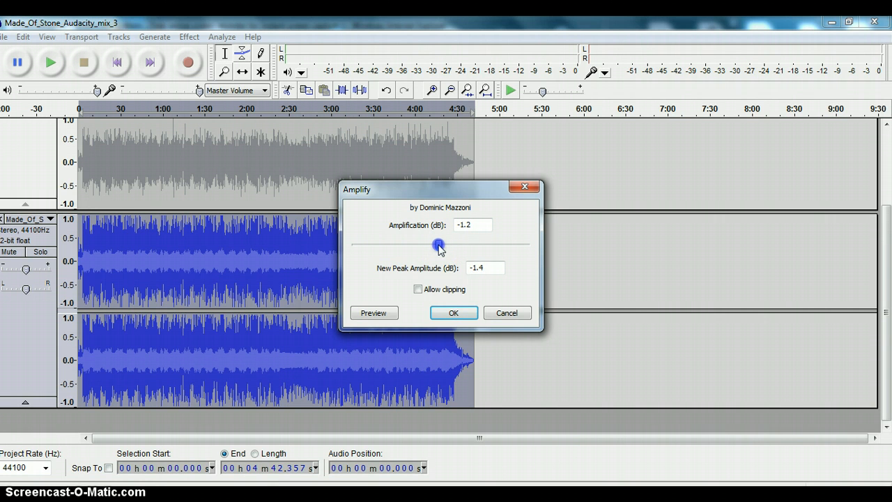
drag(439, 245, 435, 246)
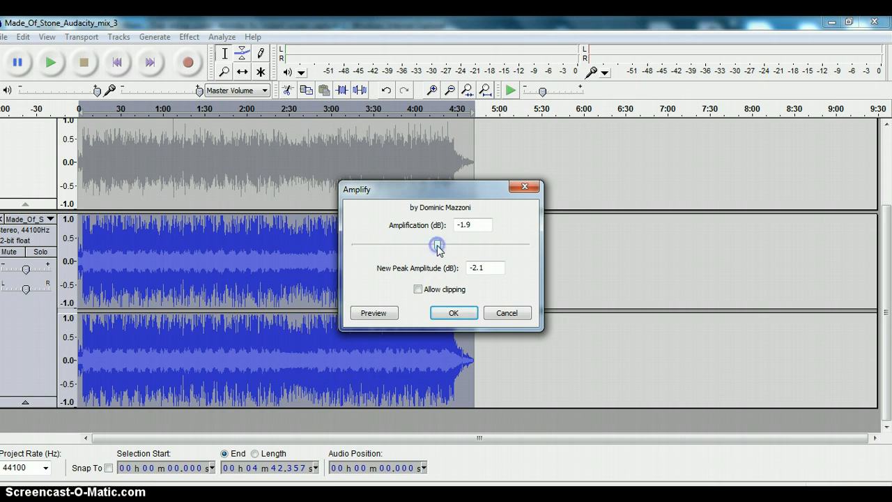
drag(438, 245, 438, 245)
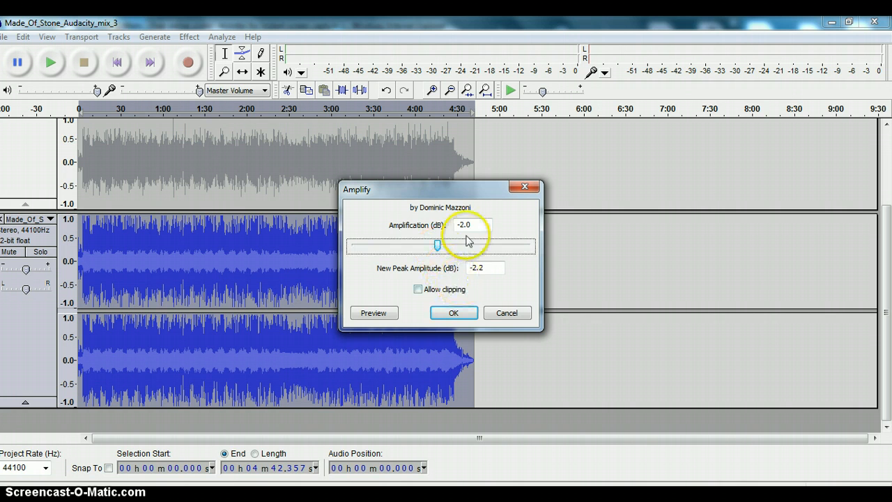
mouse_move(465, 274)
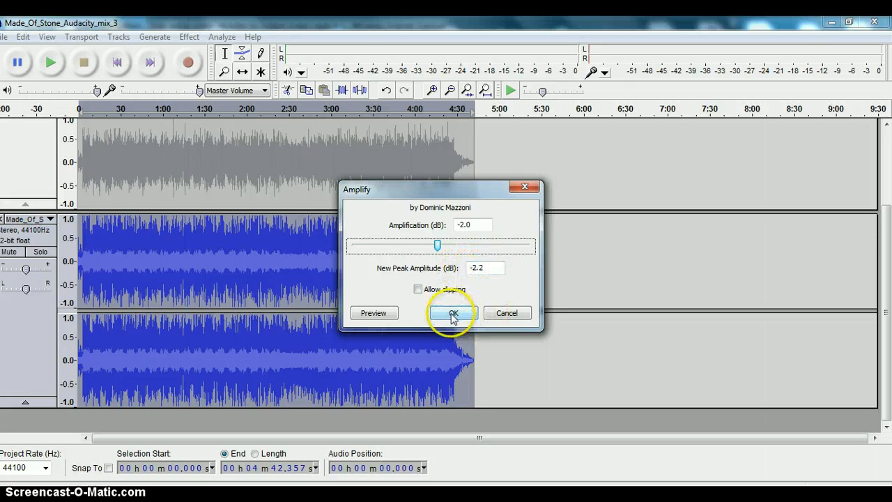
click(452, 312)
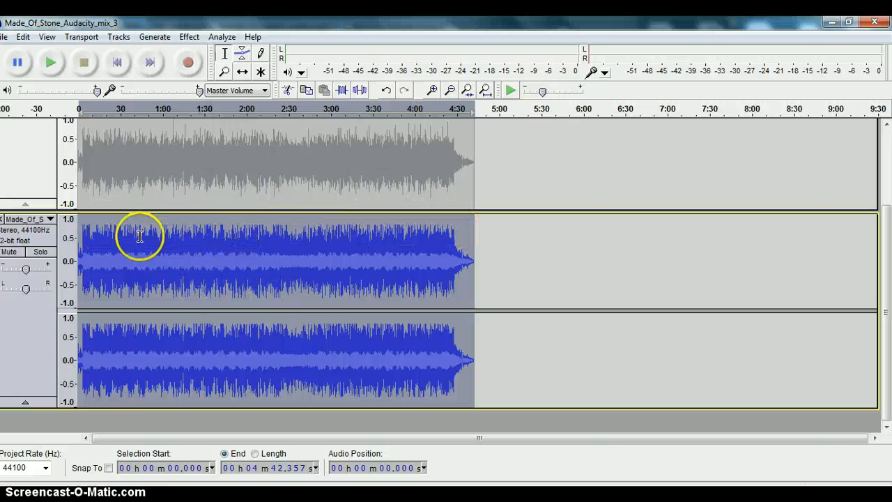
mouse_move(225, 264)
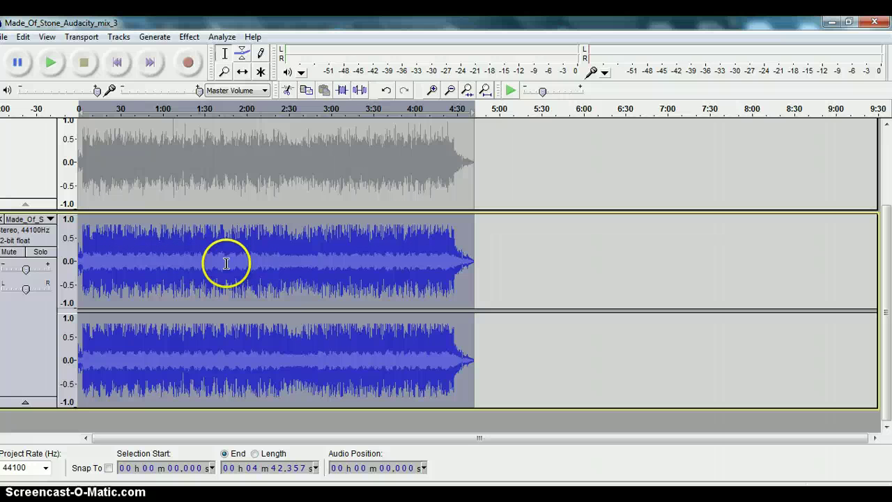
mouse_move(254, 276)
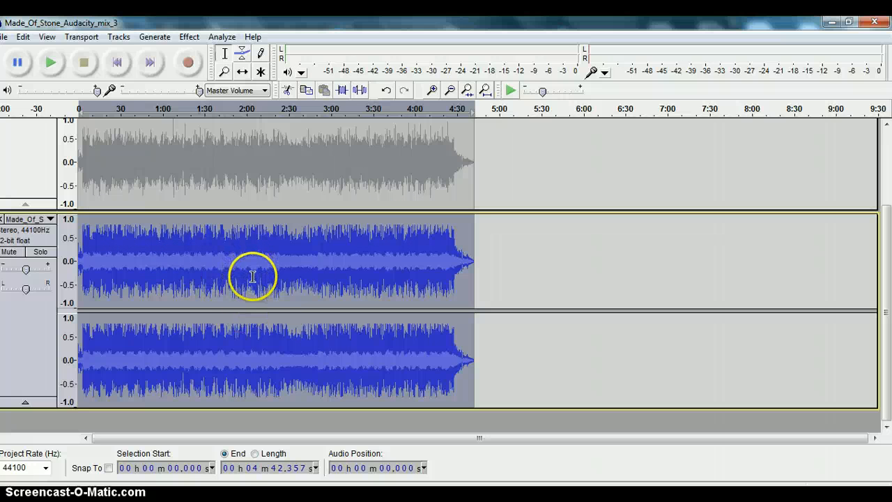
mouse_move(251, 256)
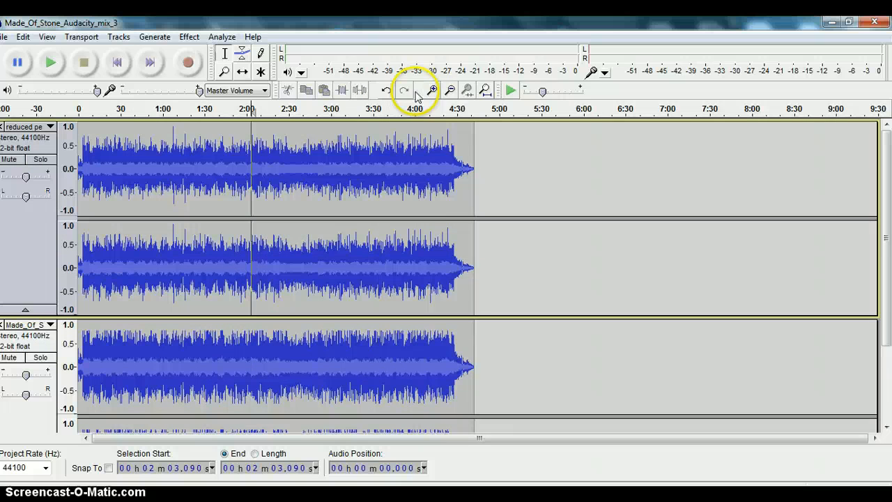
Zoom in around 2:00 and mark roughly 1:57.9–1:58.8 on the reduced track
click(430, 89)
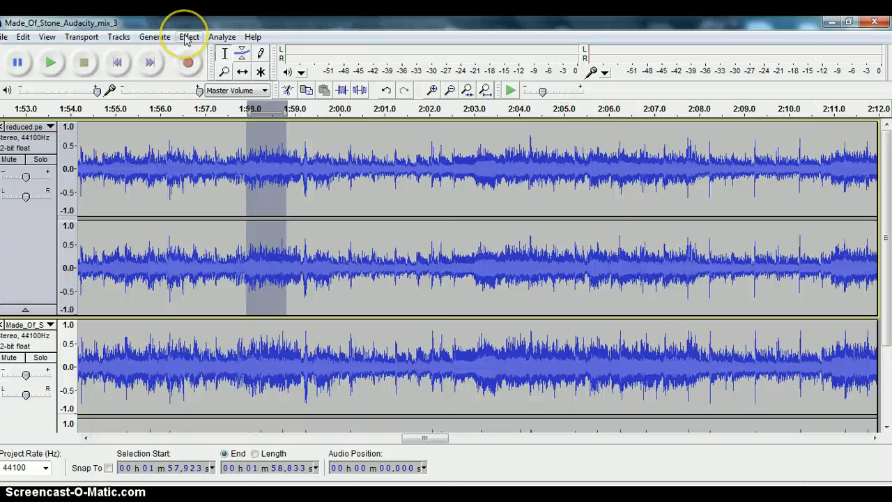
click(187, 36)
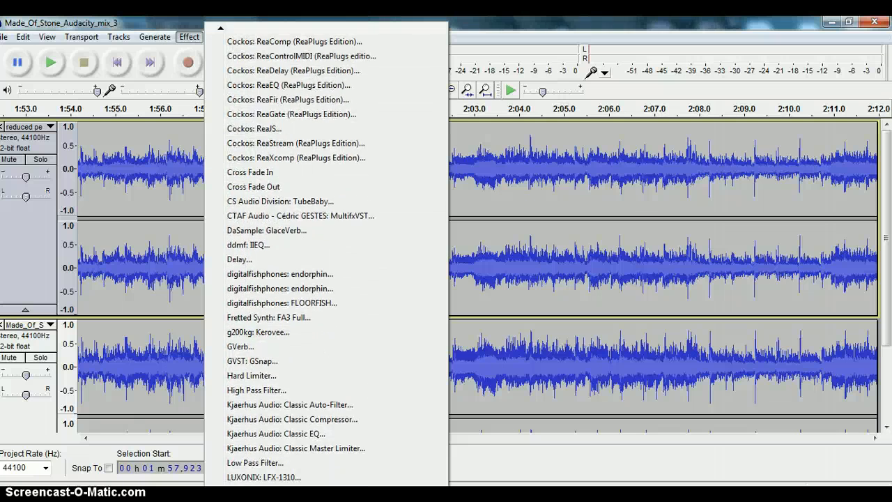
scroll(down, 3)
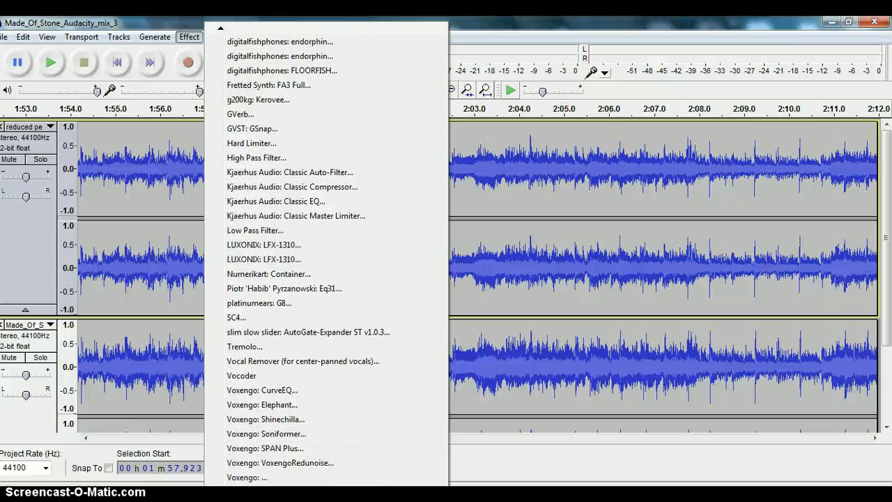
mouse_move(272, 463)
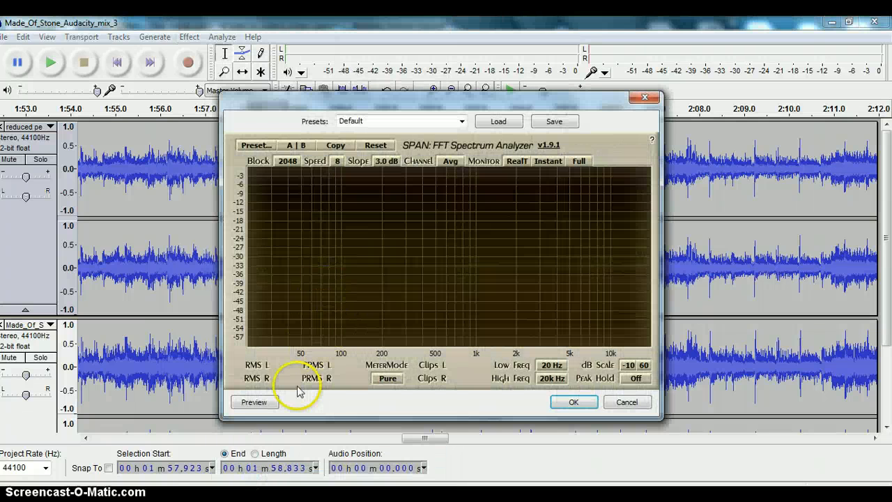
click(253, 401)
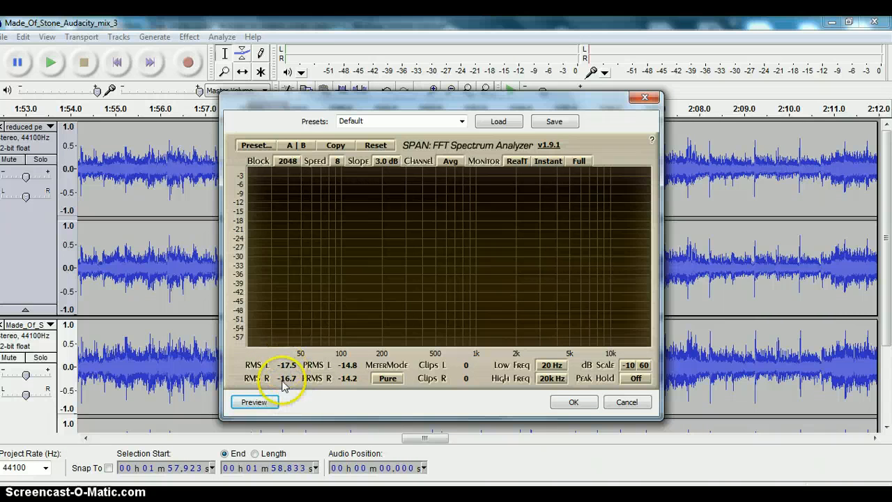
mouse_move(603, 411)
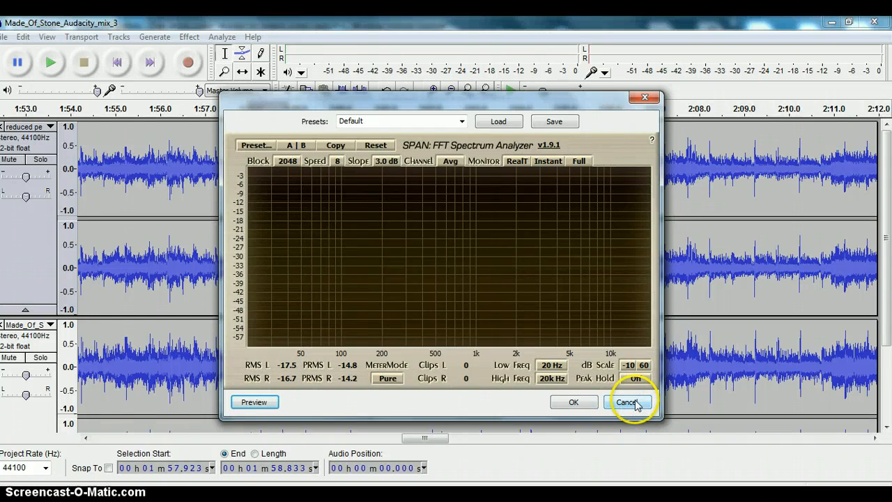
click(627, 401)
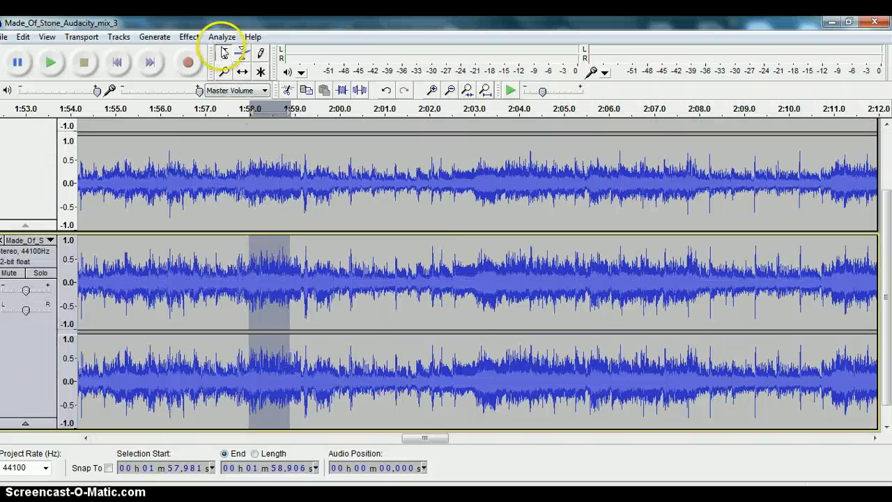
click(186, 37)
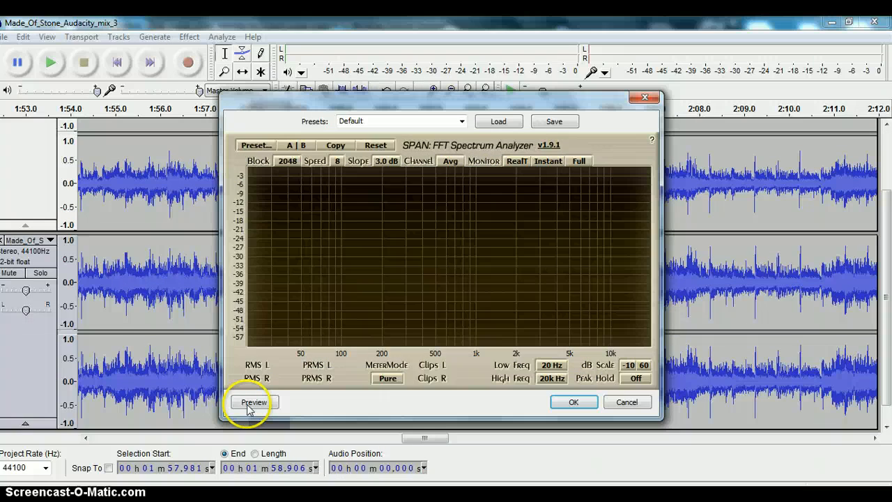
click(253, 401)
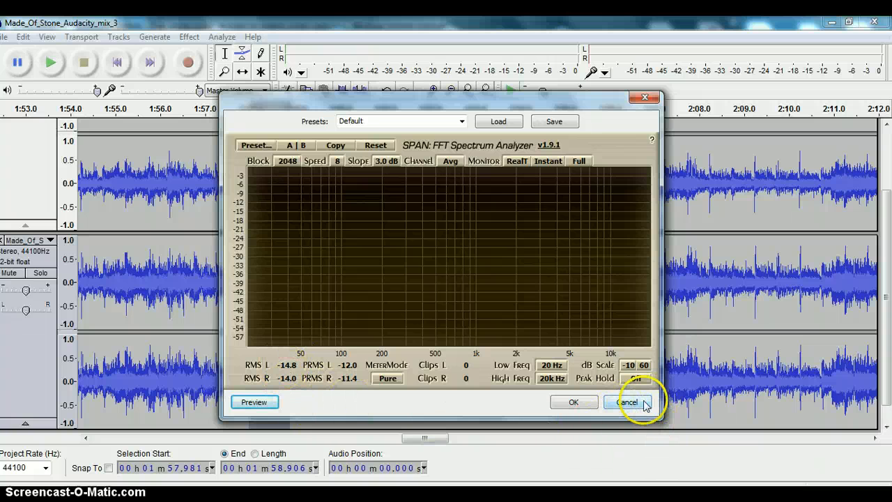
click(626, 401)
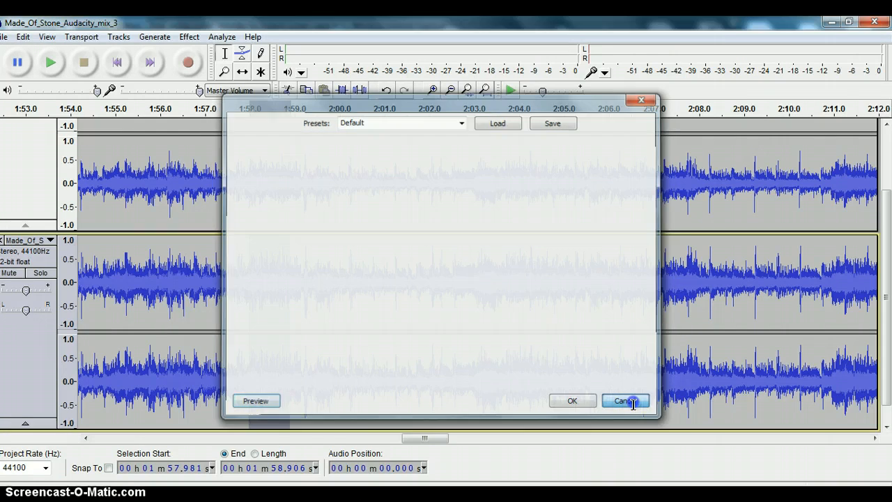
click(625, 400)
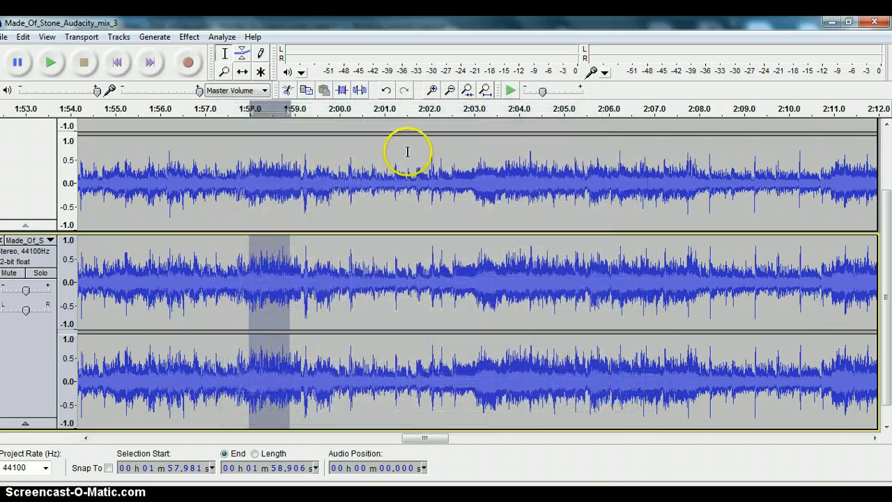
Zoom out to the full song and play the mix from the beginning
click(449, 89)
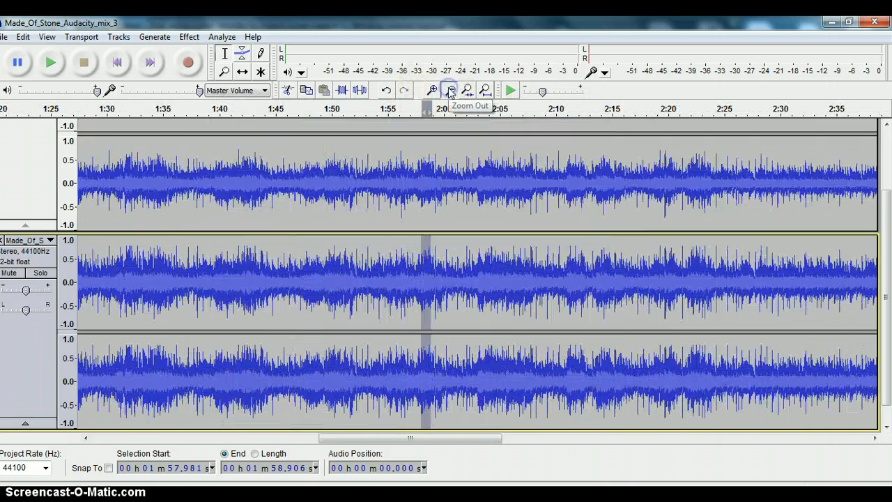
click(449, 89)
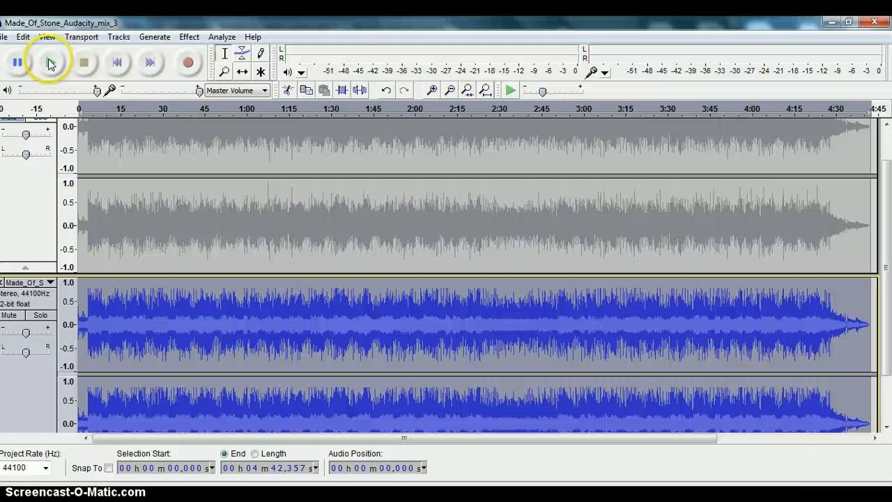
mouse_move(52, 64)
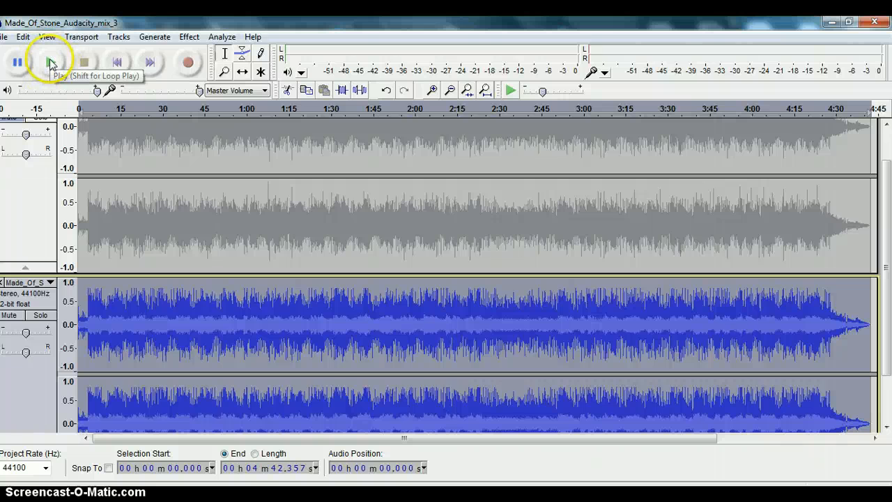
click(48, 62)
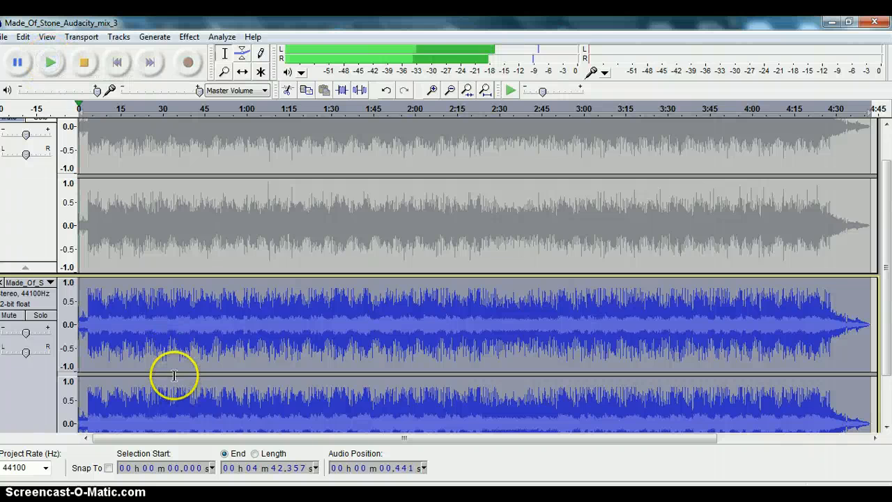